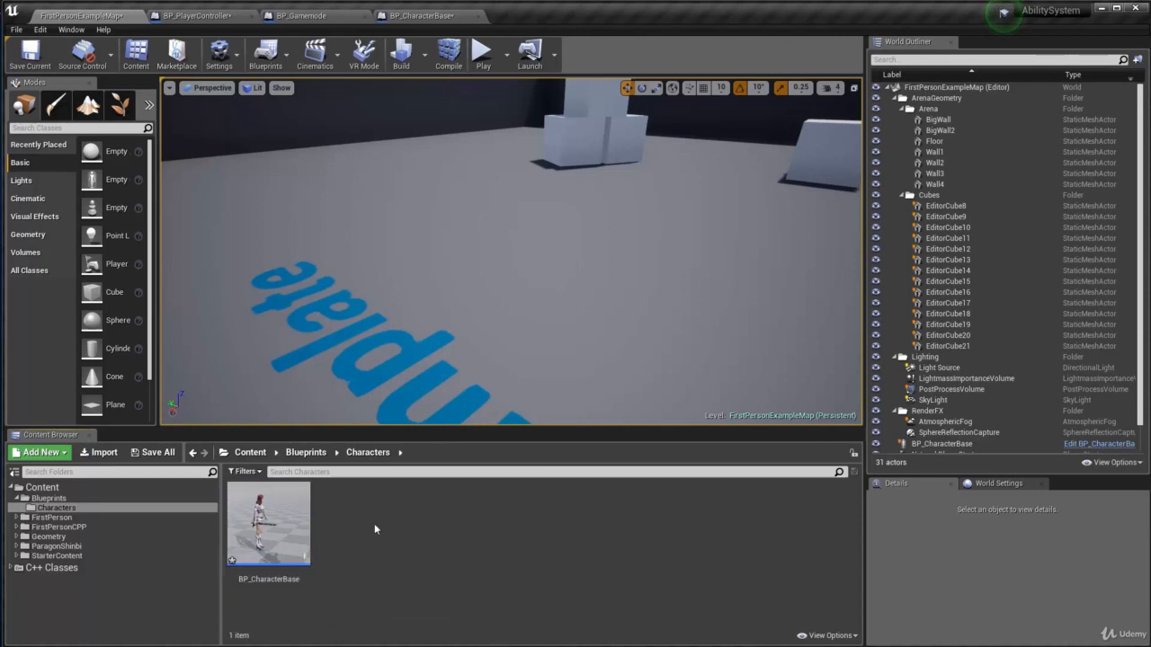
- Create a new Animation Blueprint targeting Shinbi_Skeleton in the Characters folder
{"action": "left_click", "coordinate": [39, 453]}
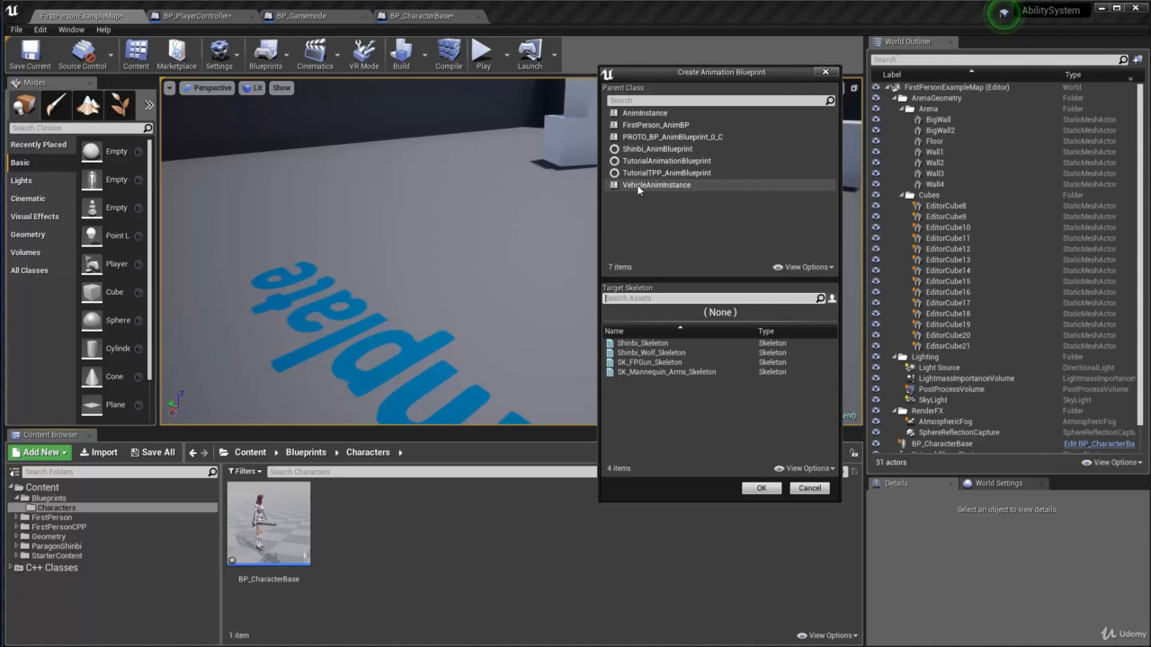
{"action": "left_click", "coordinate": [642, 341]}
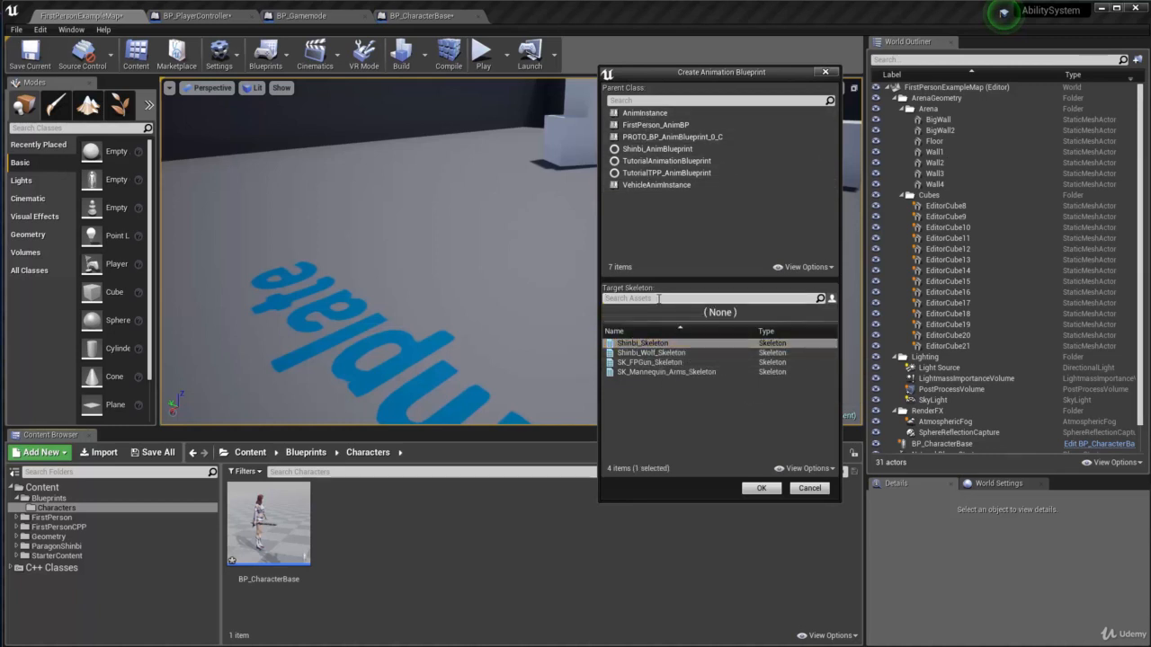
{"action": "mouse_move", "coordinate": [701, 345]}
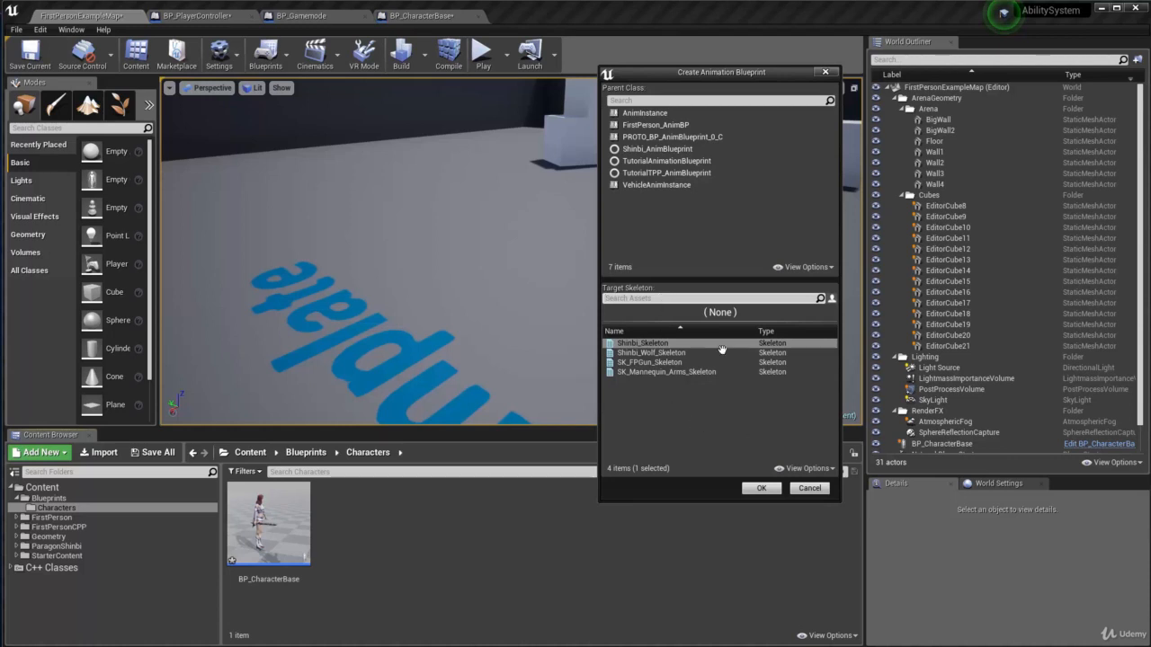
{"action": "mouse_move", "coordinate": [642, 343]}
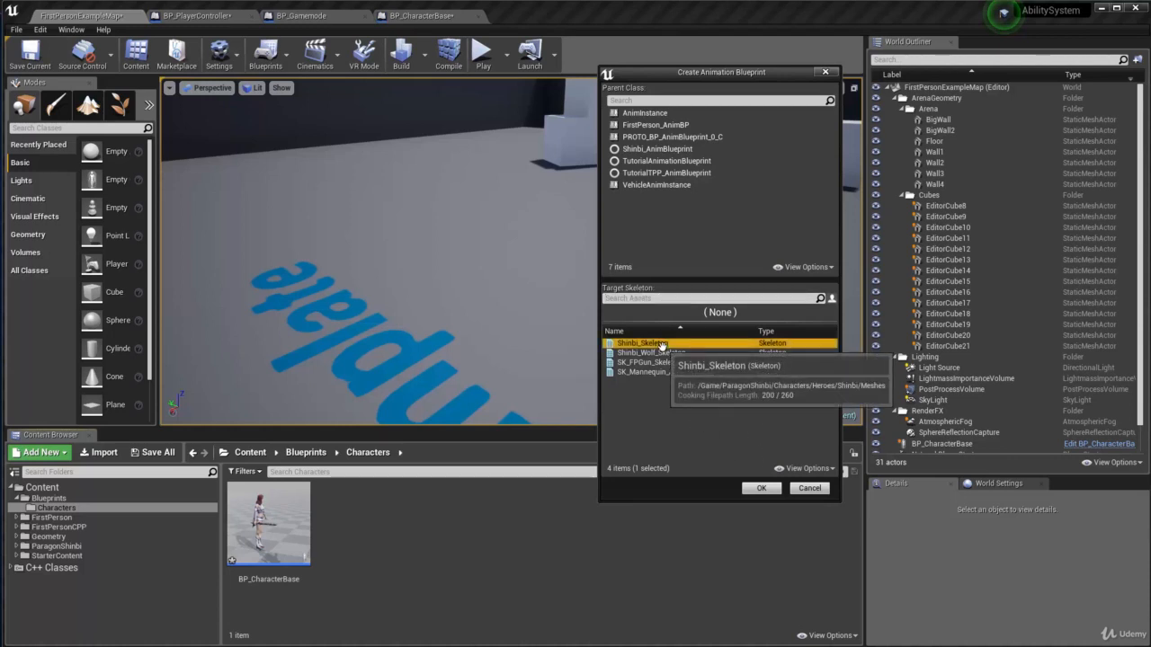
{"action": "left_click", "coordinate": [762, 489]}
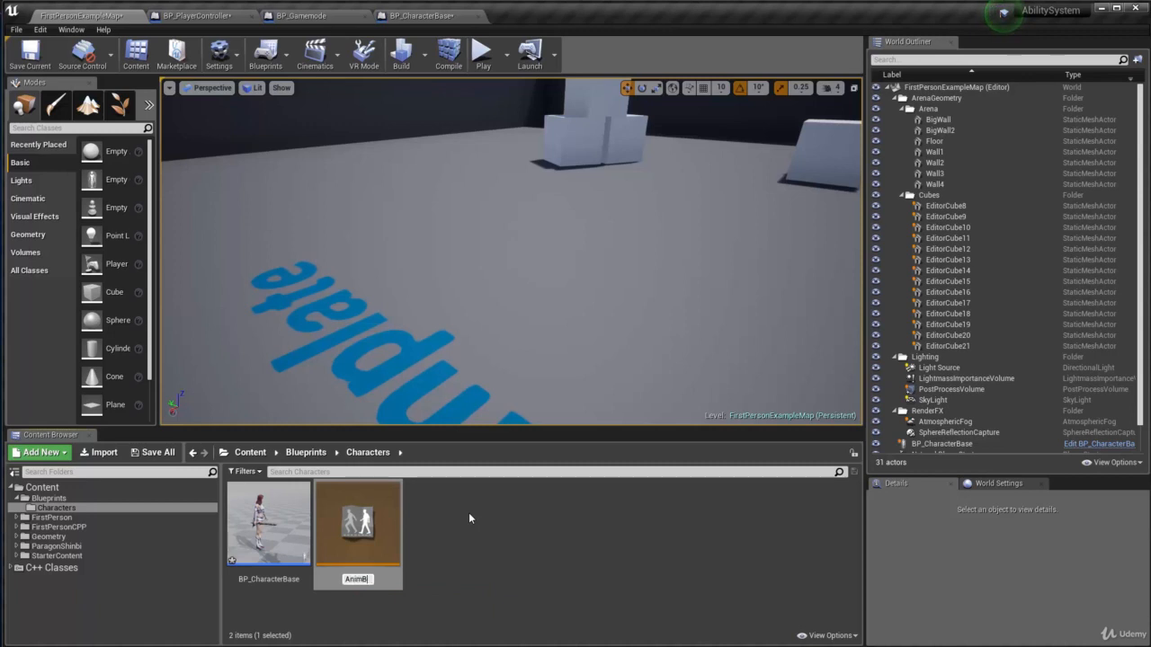
- Name the asset AnimBP_Shinbi, open it and switch to its Event Graph
{"action": "type", "text": "AnimBP_Shinbi"}
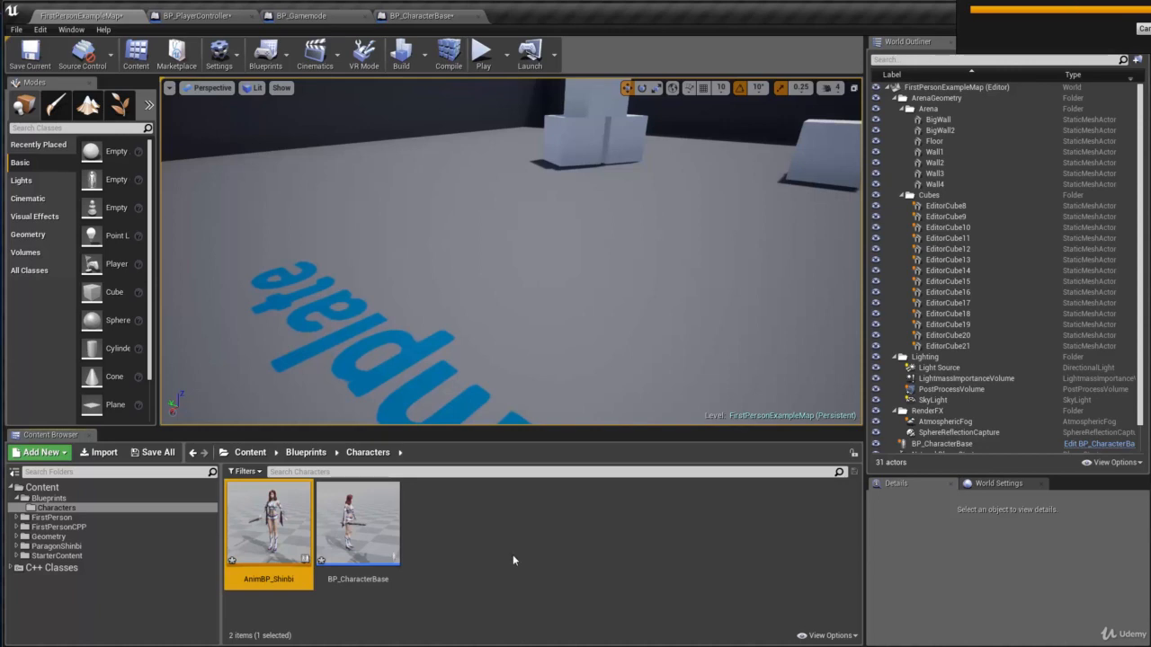
{"action": "double_click", "coordinate": [268, 522]}
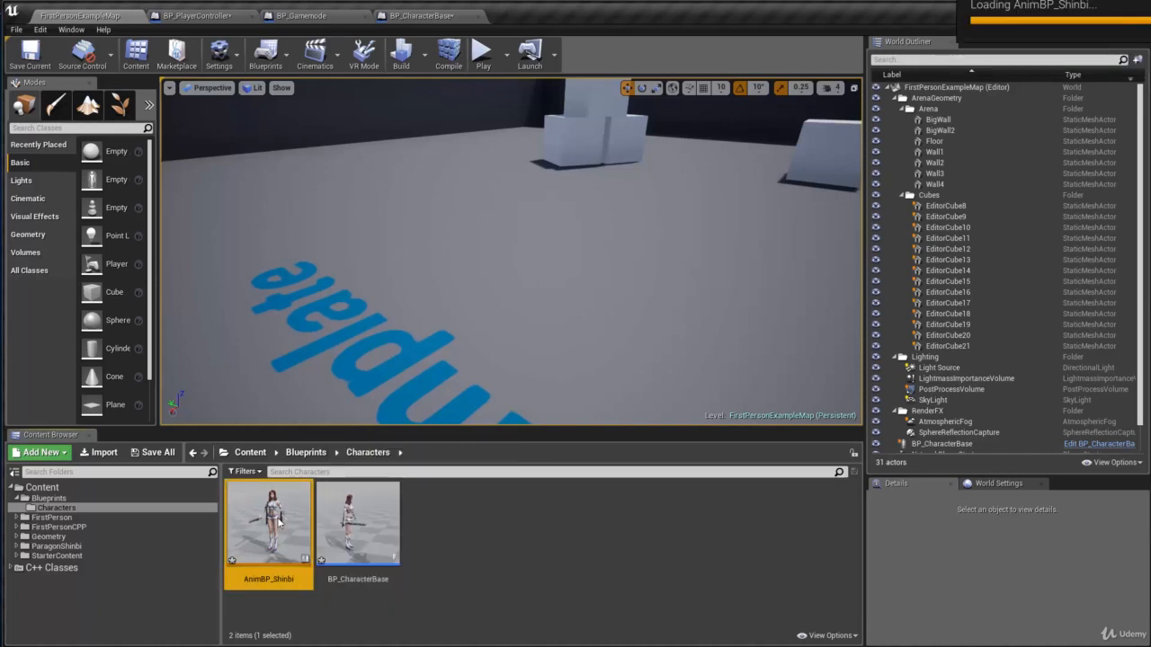
{"action": "double_click", "coordinate": [268, 521]}
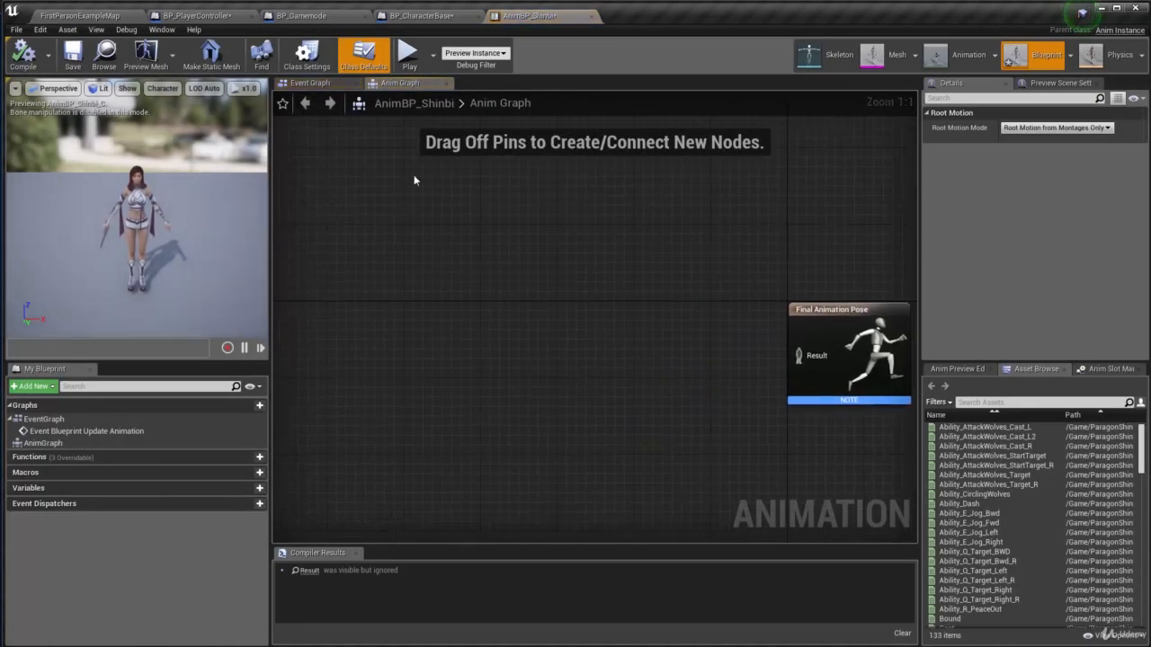
{"action": "left_click_drag", "start_coordinate": [848, 356], "coordinate": [644, 351]}
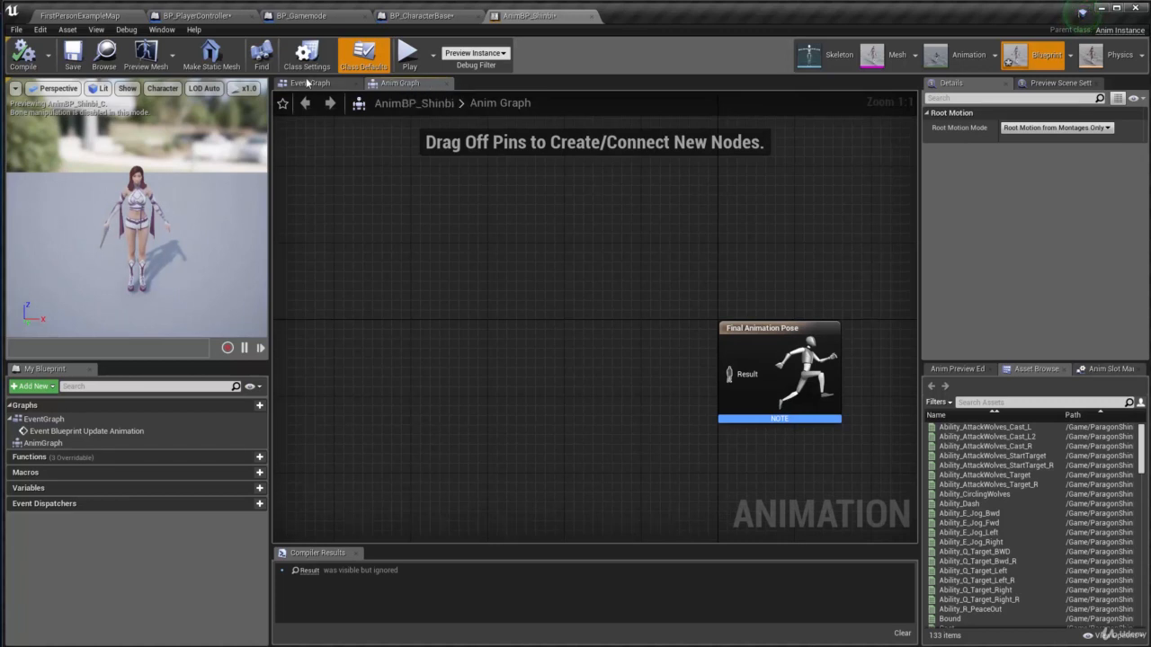
{"action": "left_click", "coordinate": [310, 83]}
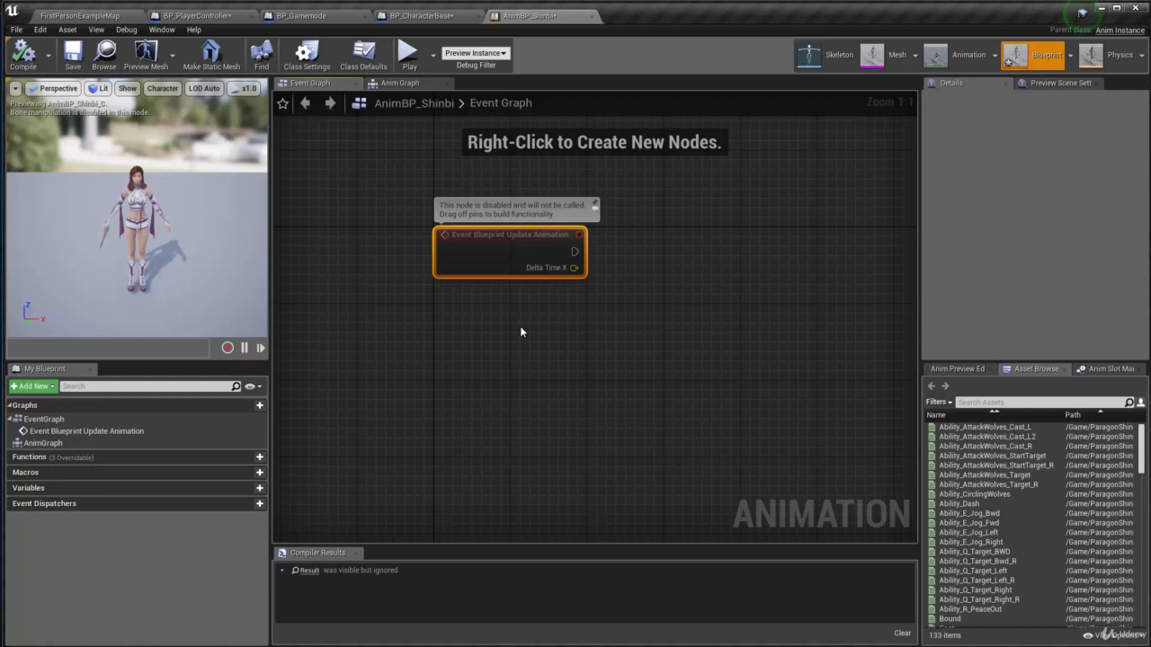
- Add a Try Get Pawn Owner node and cast its Return Value to BP_CharacterBase
{"action": "right_click", "coordinate": [521, 331]}
{"action": "type", "text": "g"}
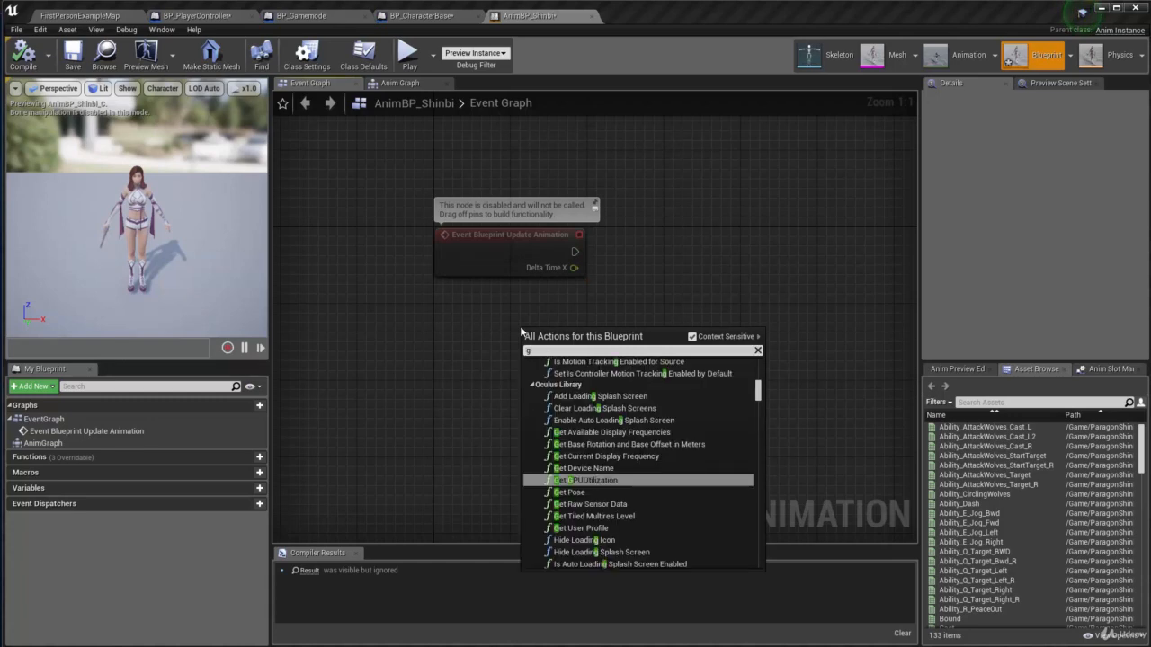
{"action": "type", "text": "try get pa"}
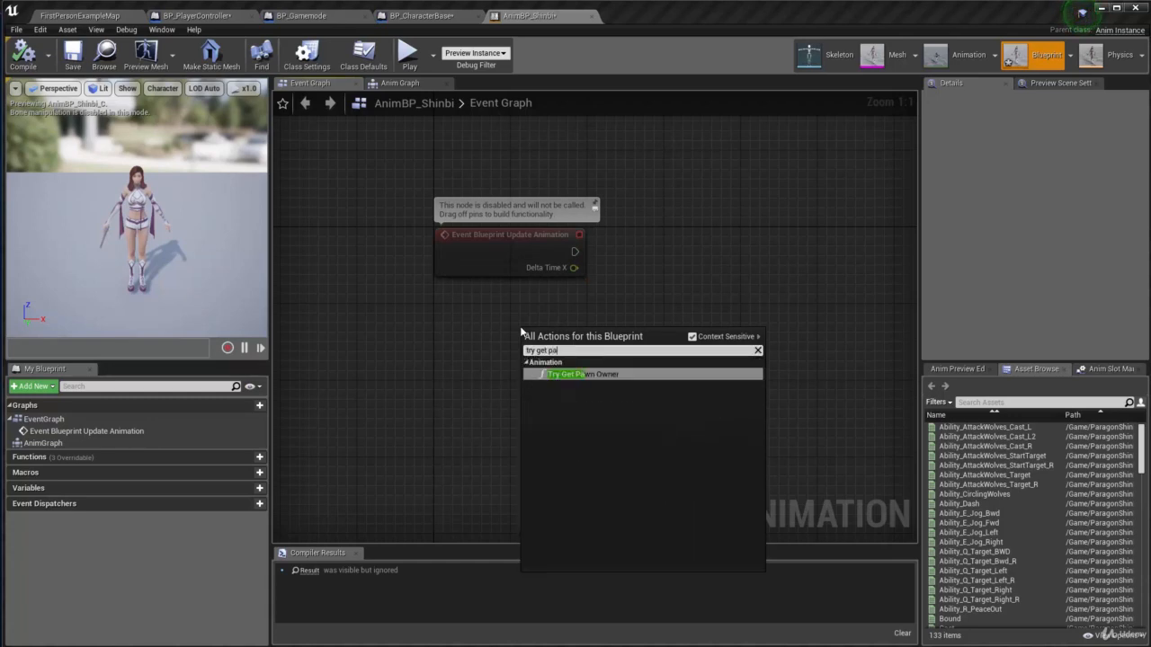
{"action": "left_click", "coordinate": [583, 374]}
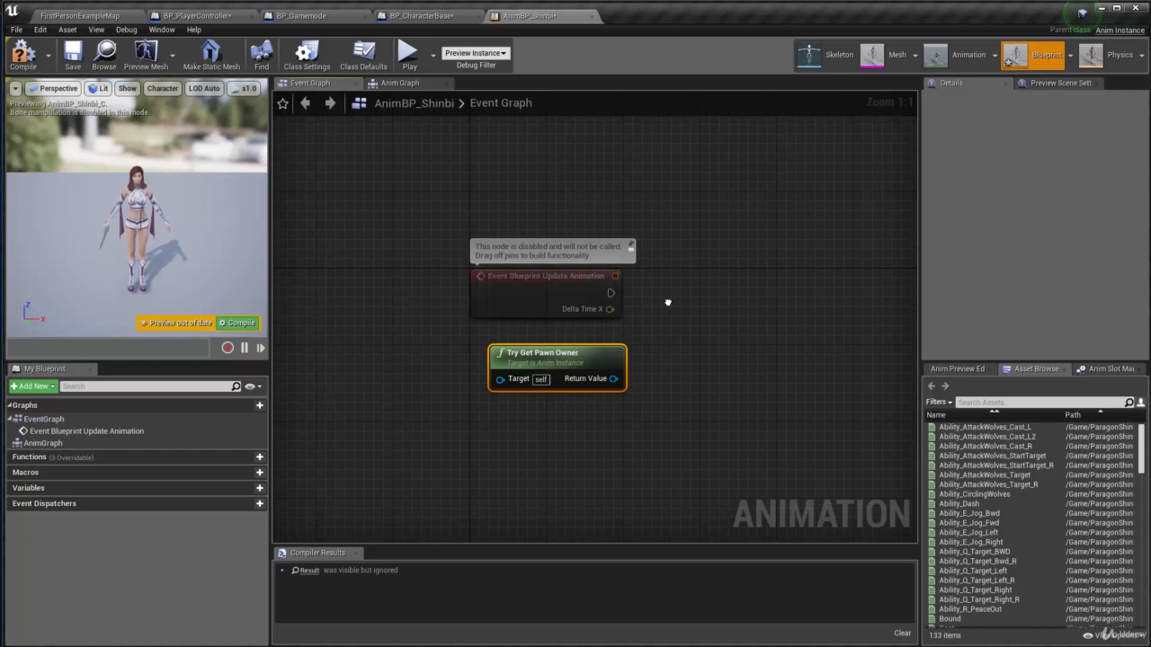
{"action": "left_click_drag", "start_coordinate": [605, 377], "coordinate": [725, 315]}
{"action": "type", "text": "cast"}
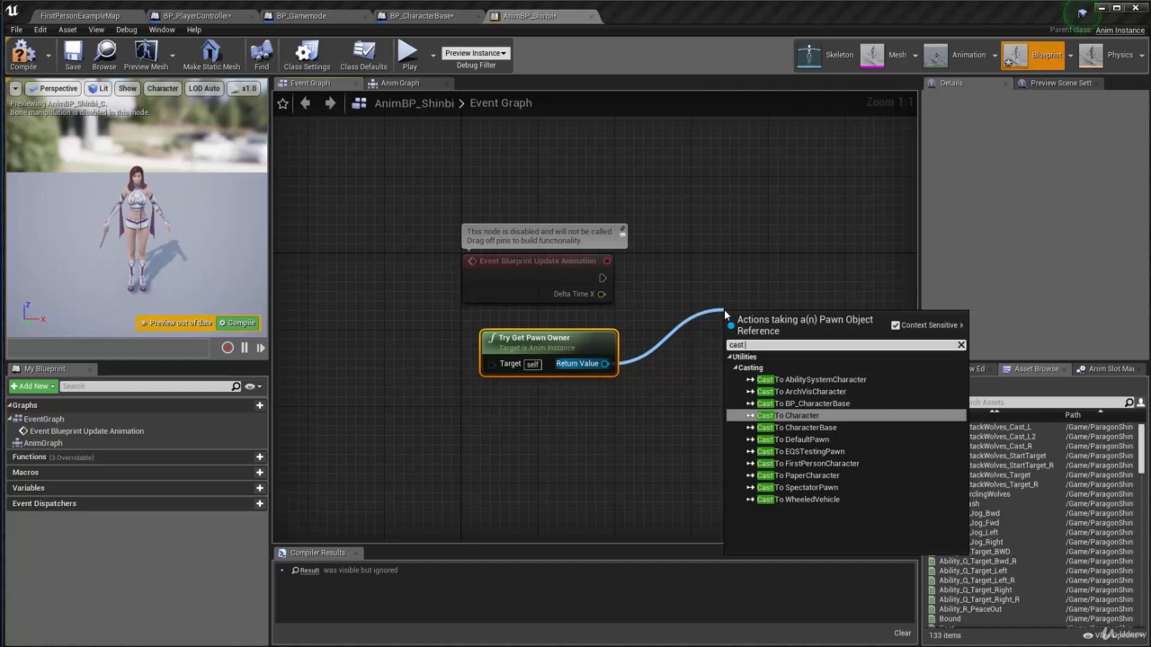
{"action": "left_click", "coordinate": [801, 403]}
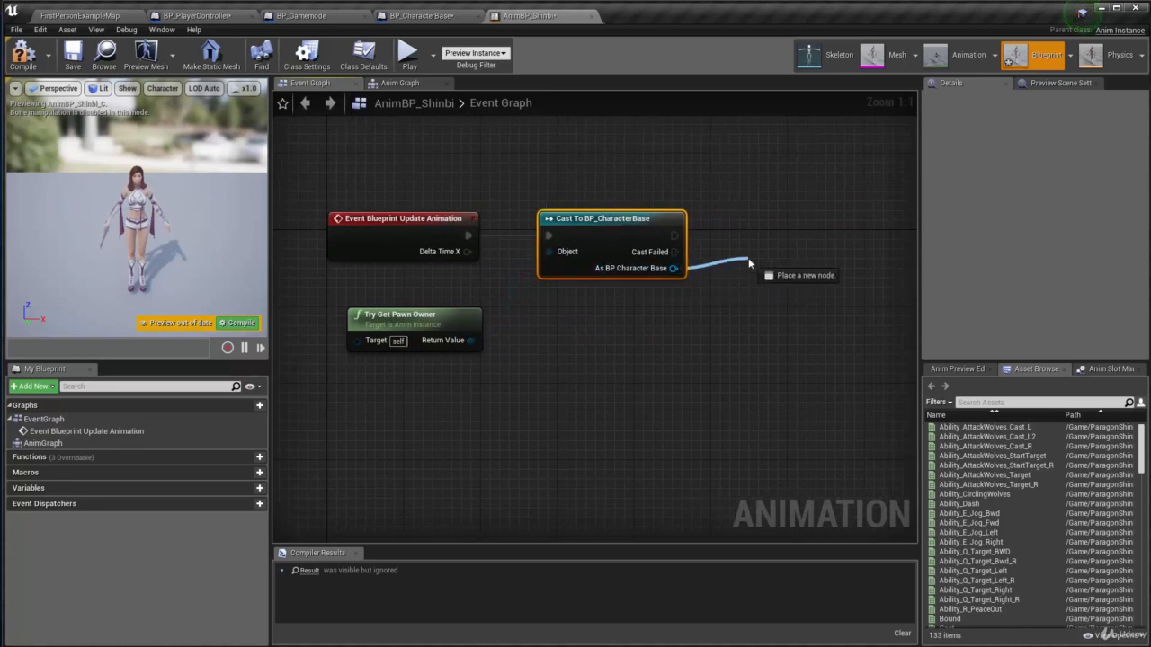
- Promote the cast's As BP Character Base result to a variable named OwnedCharacter
{"action": "left_click", "coordinate": [748, 268]}
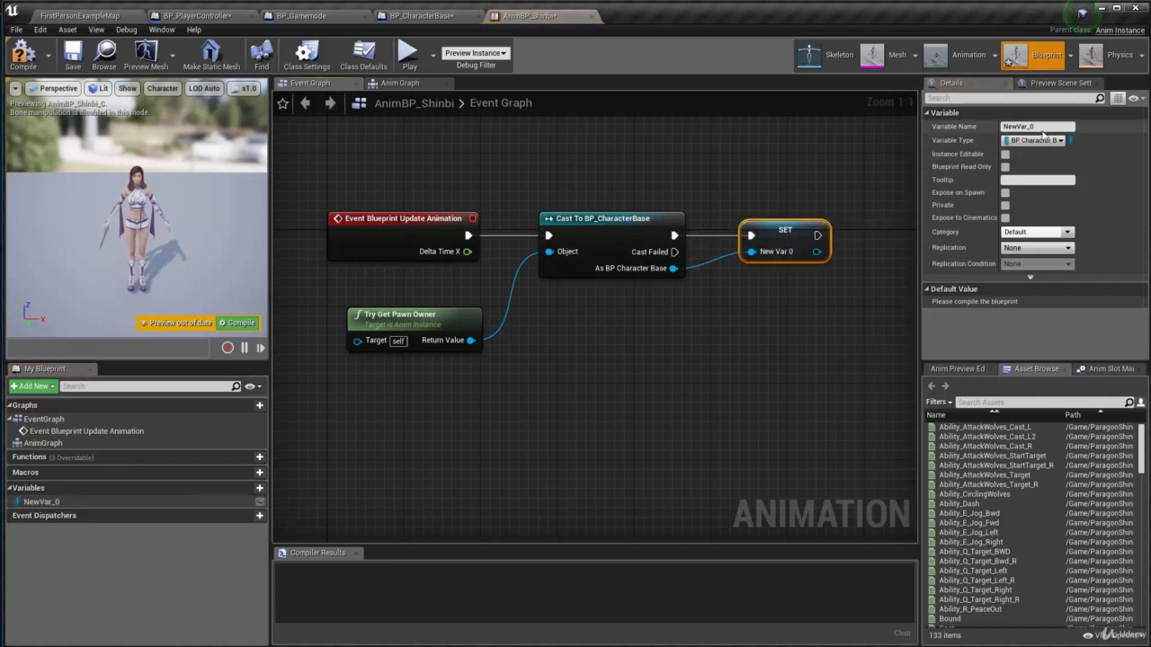
{"action": "left_click", "coordinate": [1035, 126]}
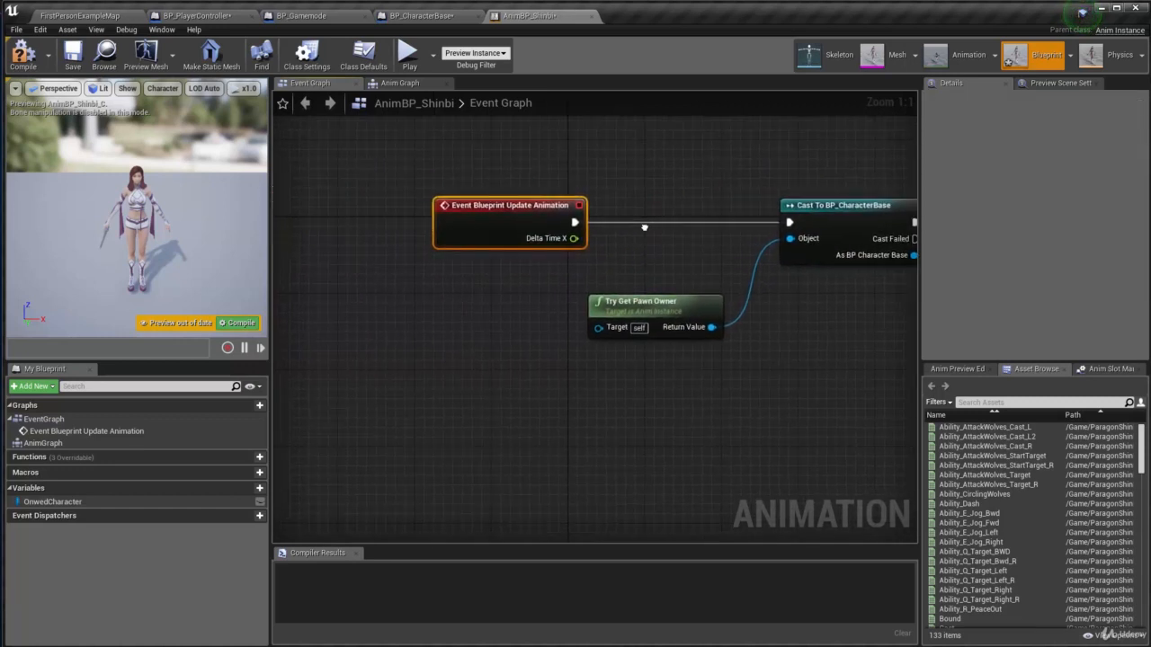
- Place an OwnedCharacter getter and add an IsValid check between the update event and the cast
{"action": "left_click", "coordinate": [52, 502]}
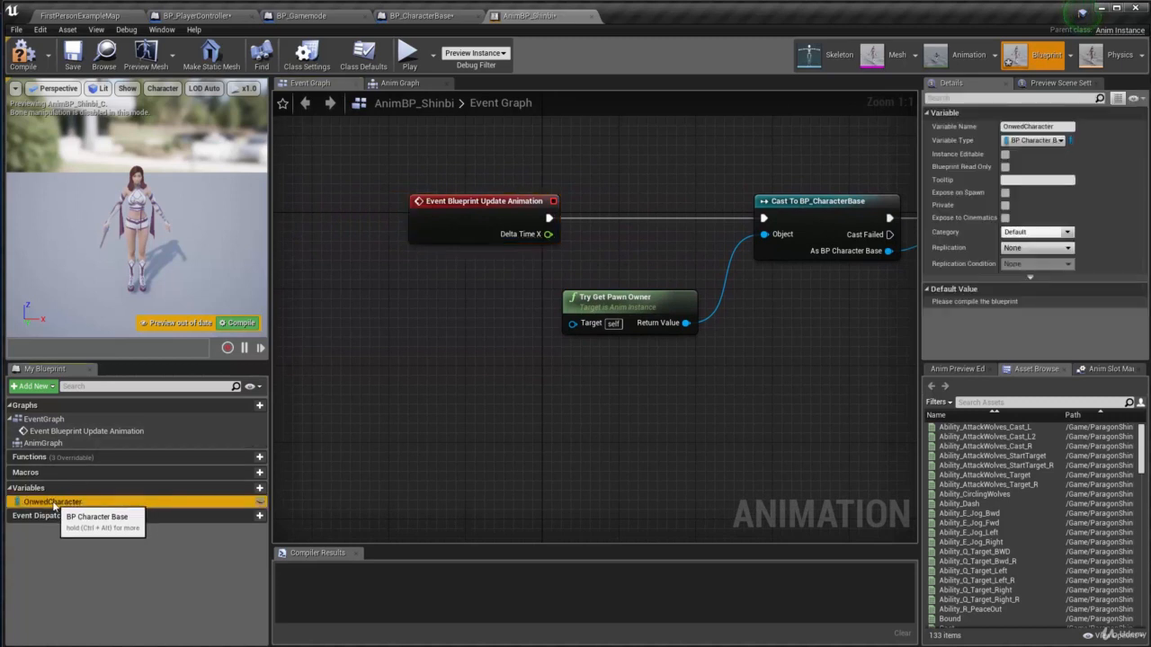
{"action": "left_click_drag", "start_coordinate": [50, 501], "coordinate": [518, 291]}
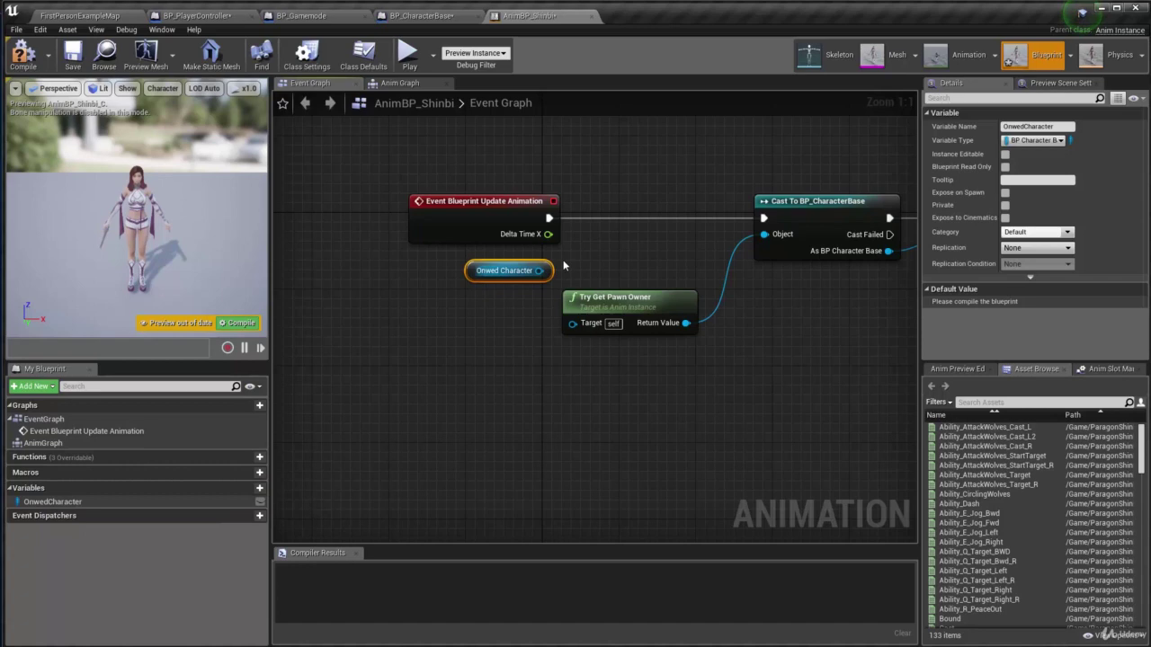
{"action": "left_click_drag", "start_coordinate": [532, 270], "coordinate": [608, 252]}
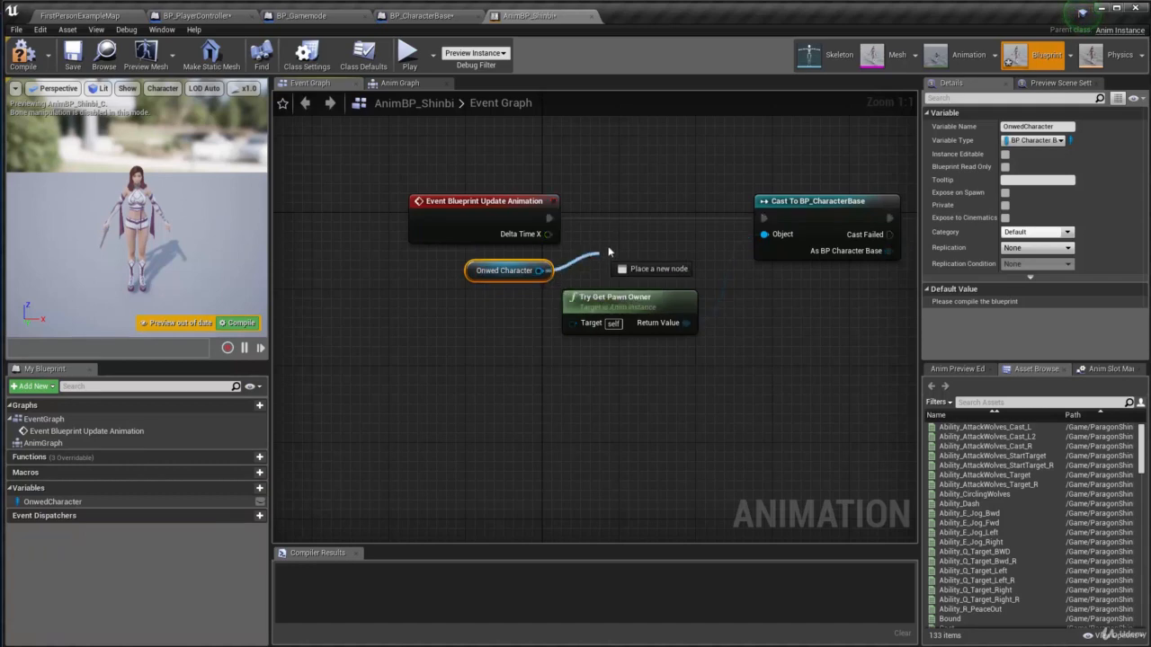
{"action": "left_click_drag", "start_coordinate": [536, 270], "coordinate": [615, 256]}
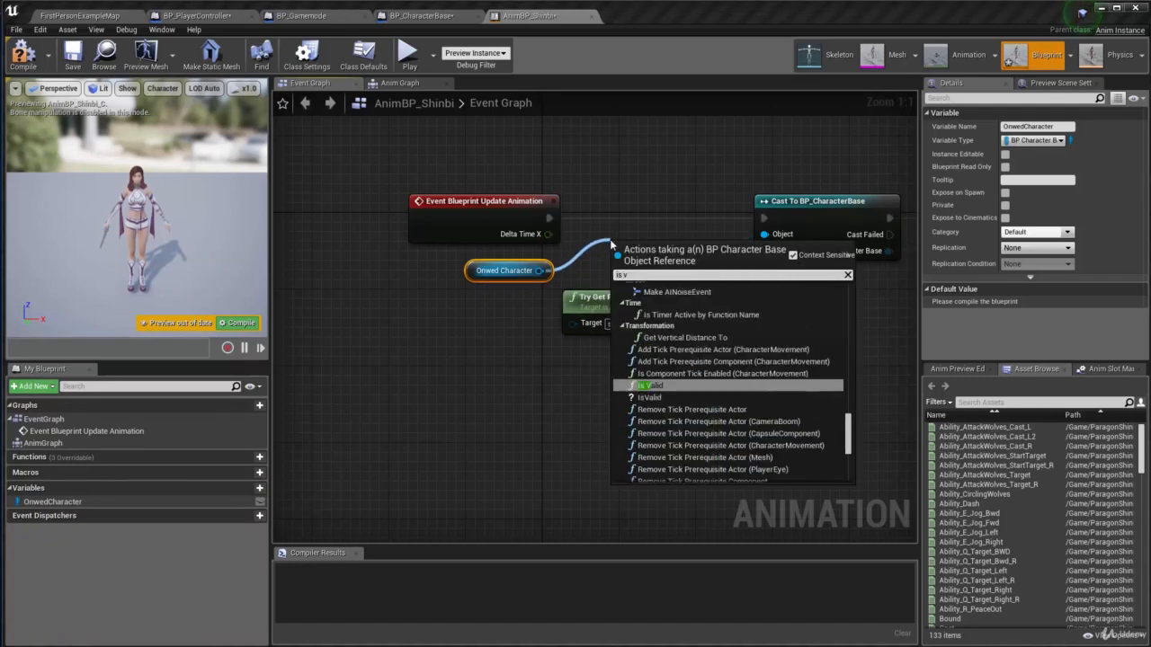
{"action": "left_click", "coordinate": [651, 385]}
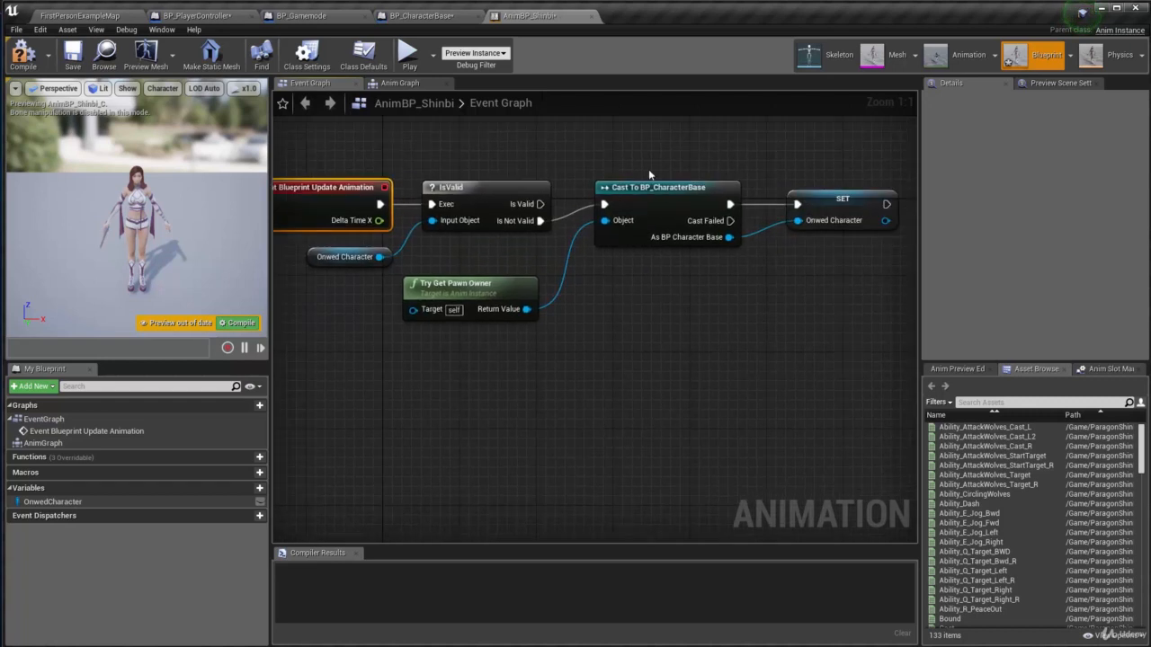
{"action": "left_click_drag", "start_coordinate": [654, 187], "coordinate": [655, 253]}
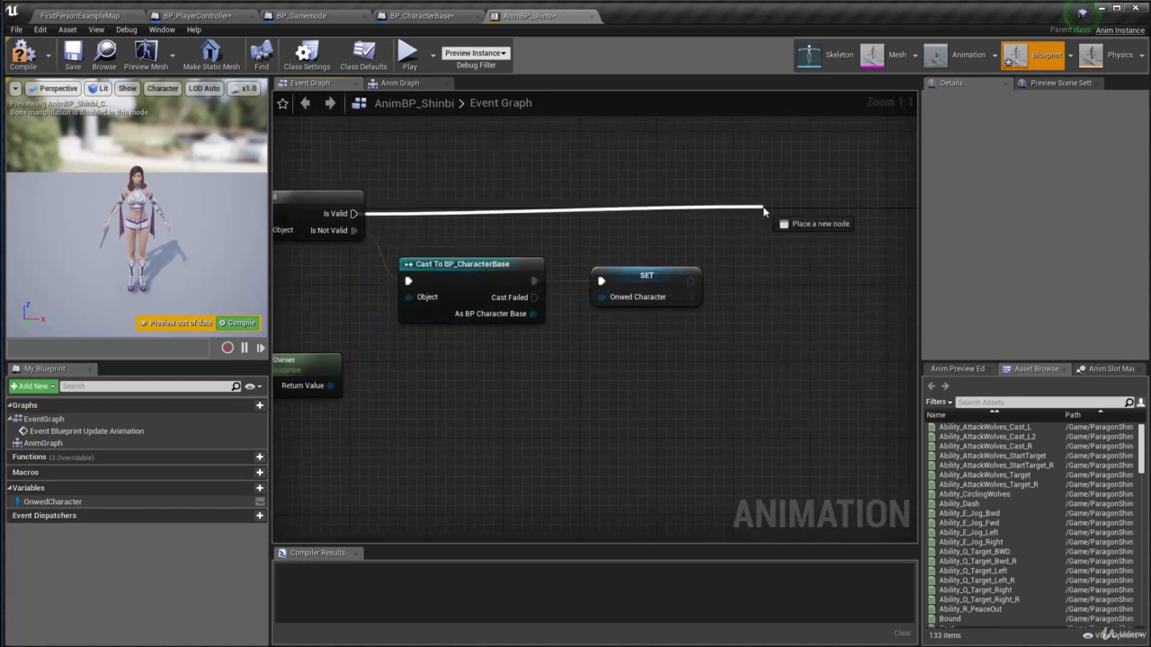
- Add a Sequence node fed by both the IsValid check and the SET node
{"action": "left_click", "coordinate": [764, 213]}
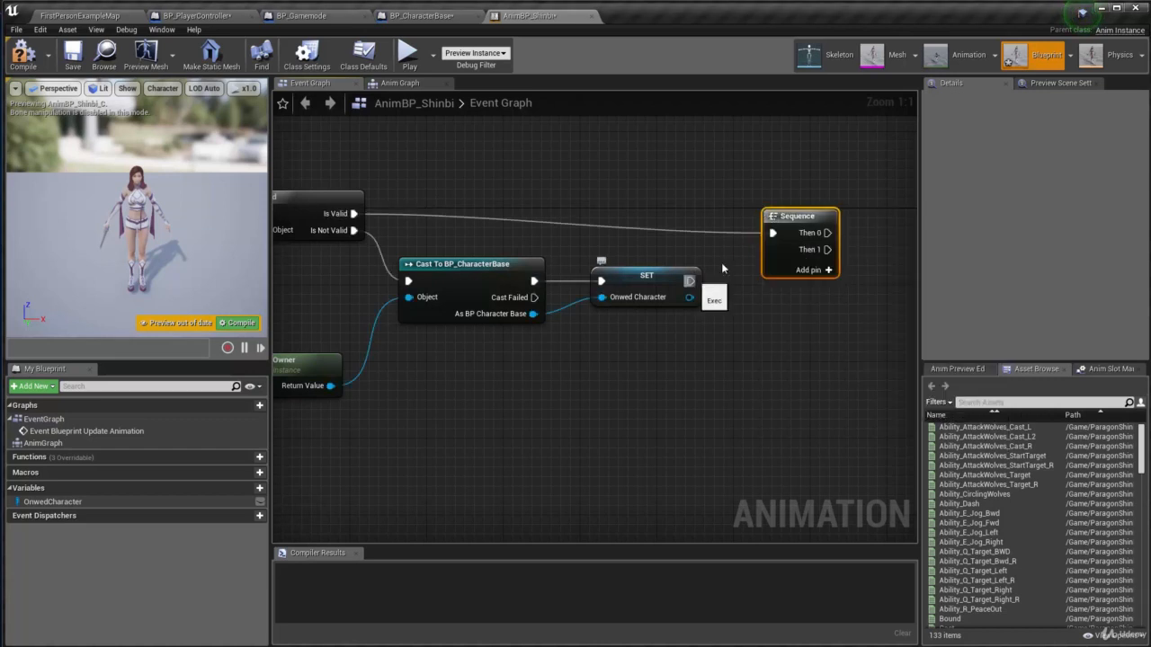
{"action": "left_click_drag", "start_coordinate": [691, 281], "coordinate": [752, 241]}
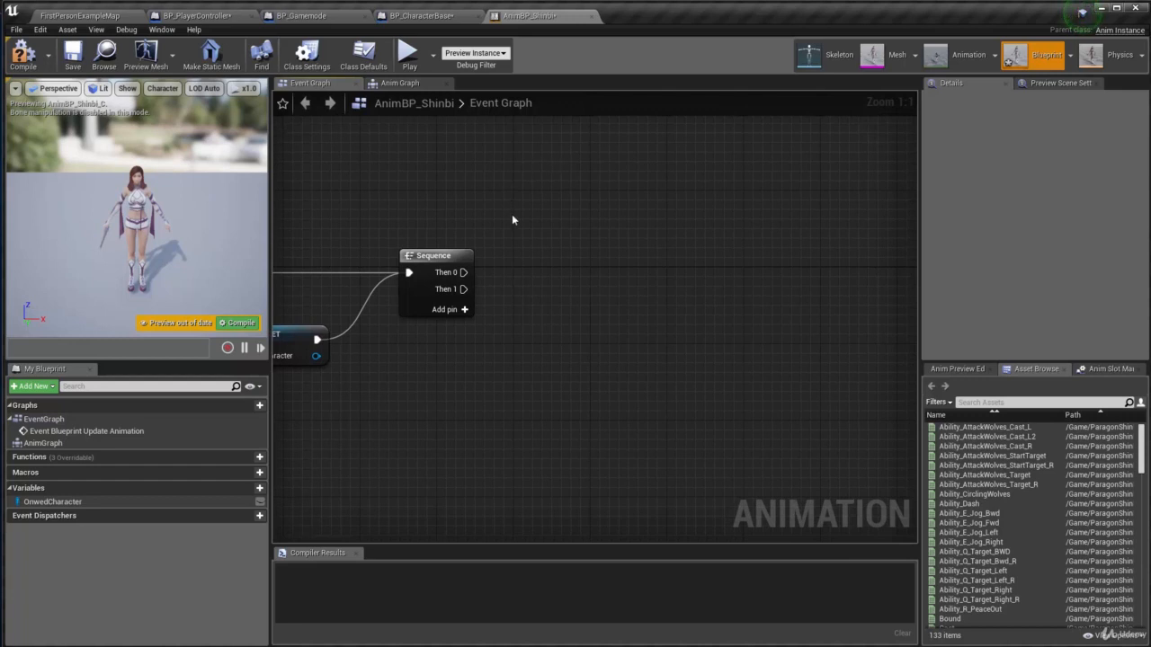
{"action": "mouse_move", "coordinate": [547, 266]}
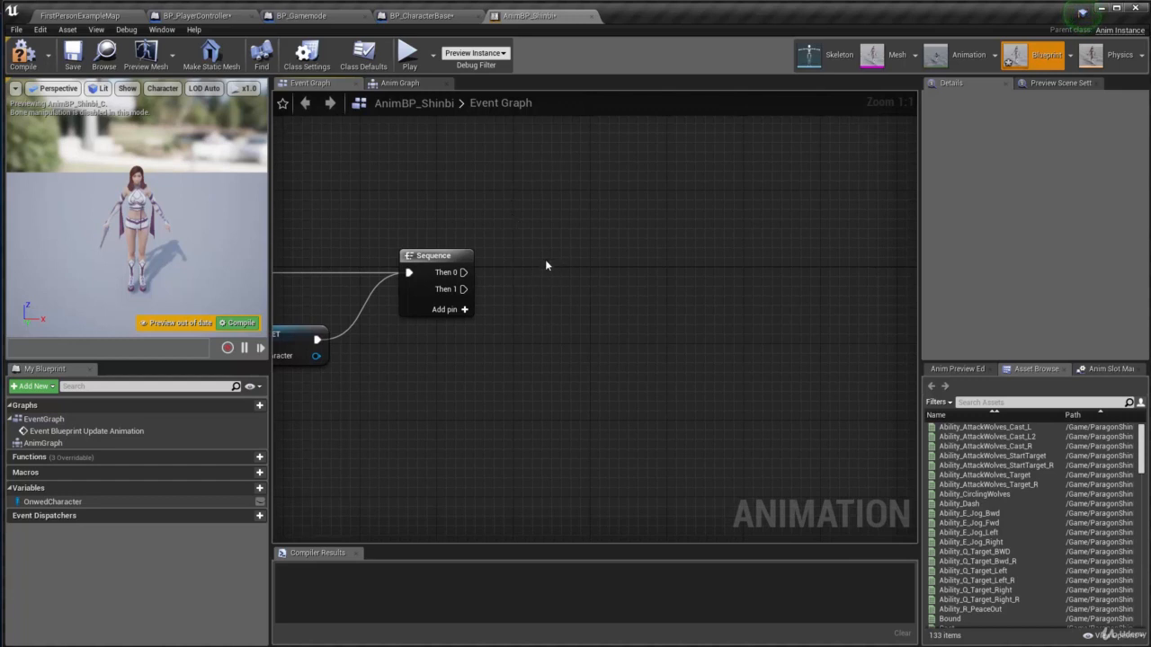
{"action": "mouse_move", "coordinate": [536, 291]}
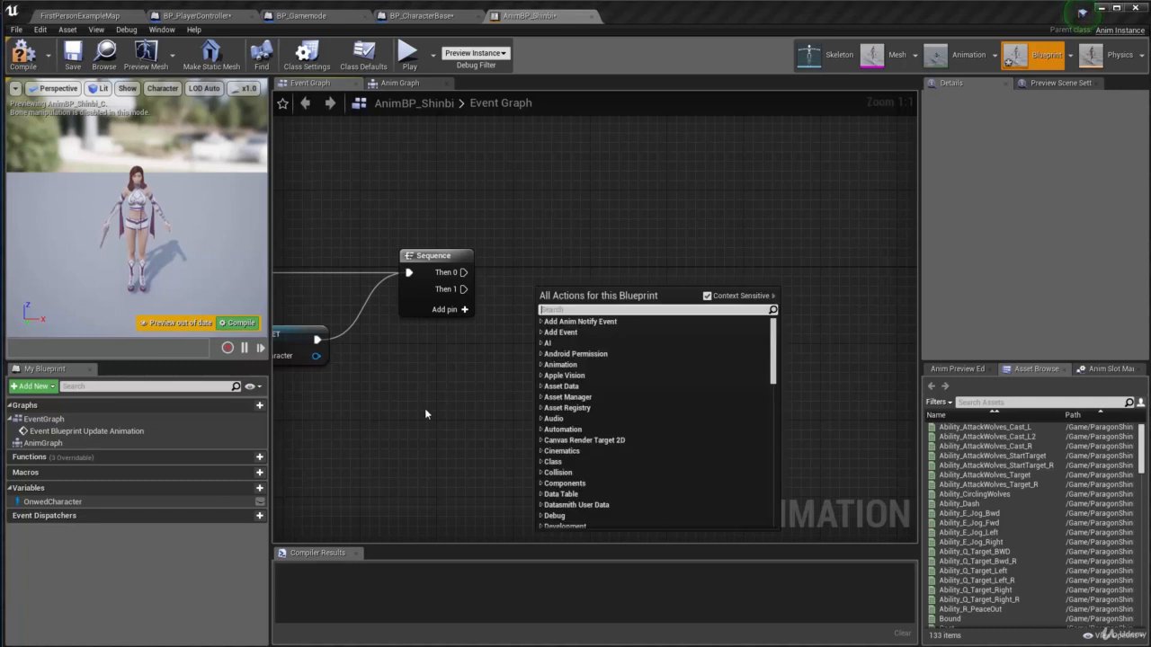
- Place an OwnedCharacter getter and add a Get Velocity node from it
{"action": "left_click", "coordinate": [51, 502]}
{"action": "type", "text": "get ve"}
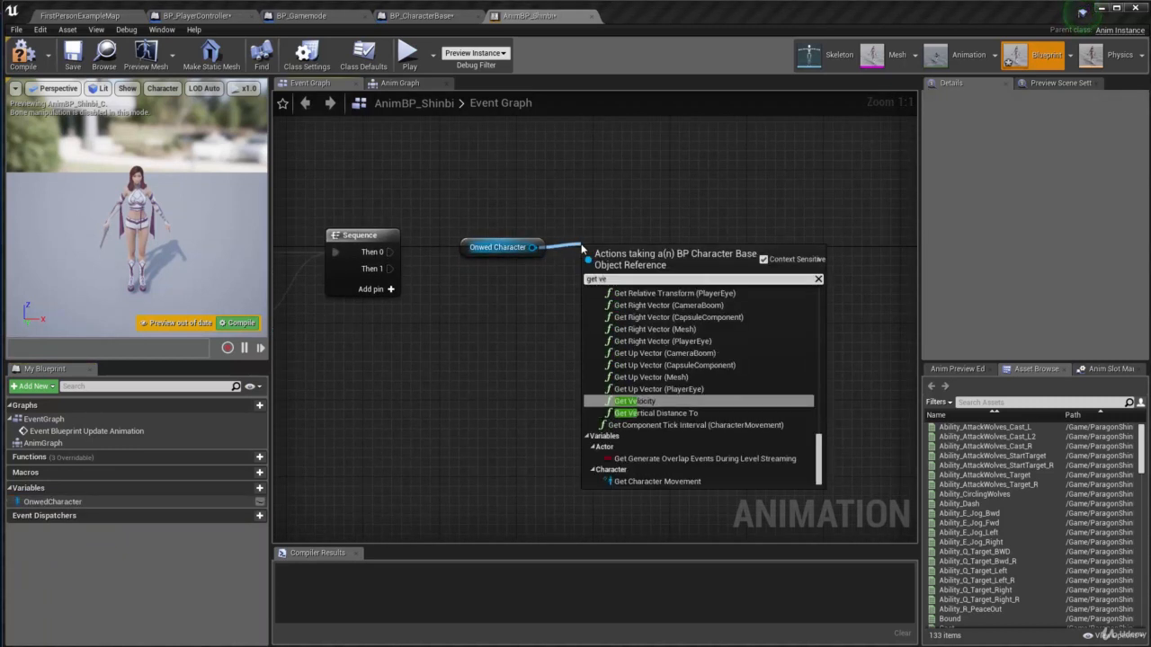
{"action": "left_click", "coordinate": [632, 399]}
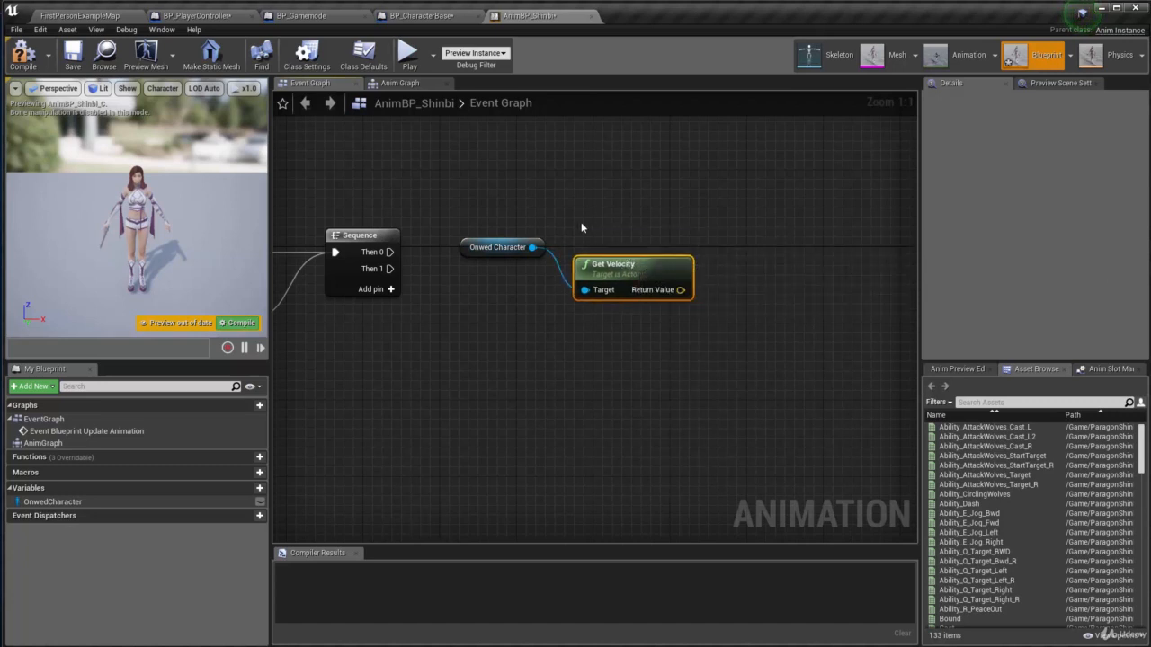
{"action": "left_click", "coordinate": [493, 248]}
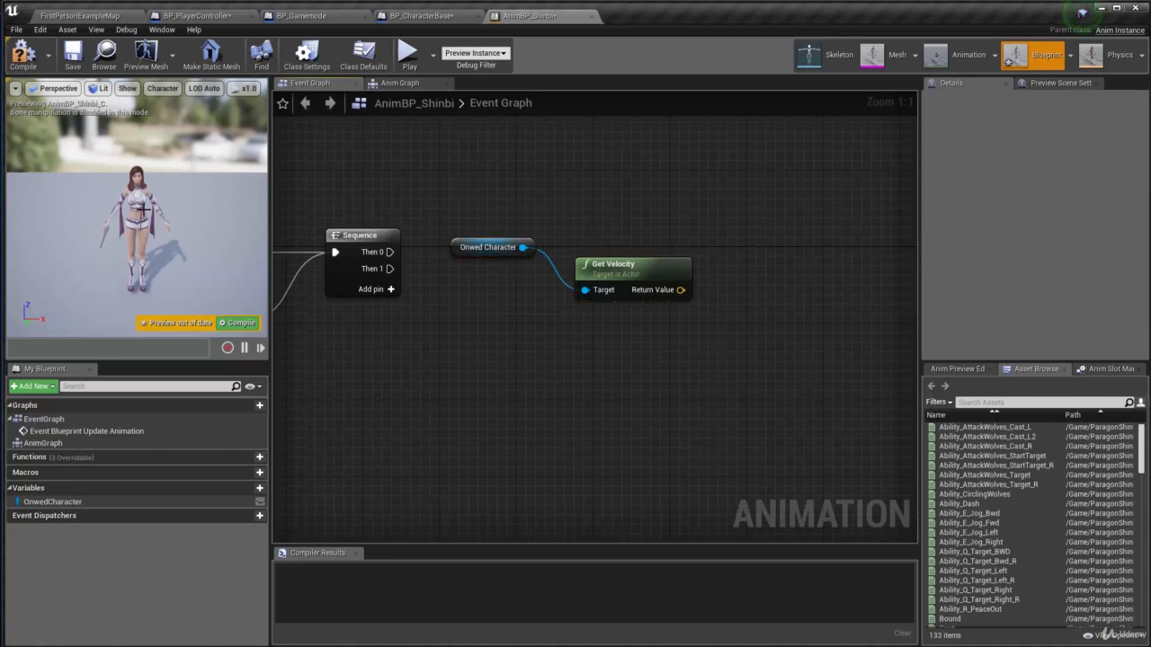
{"action": "mouse_move", "coordinate": [153, 185]}
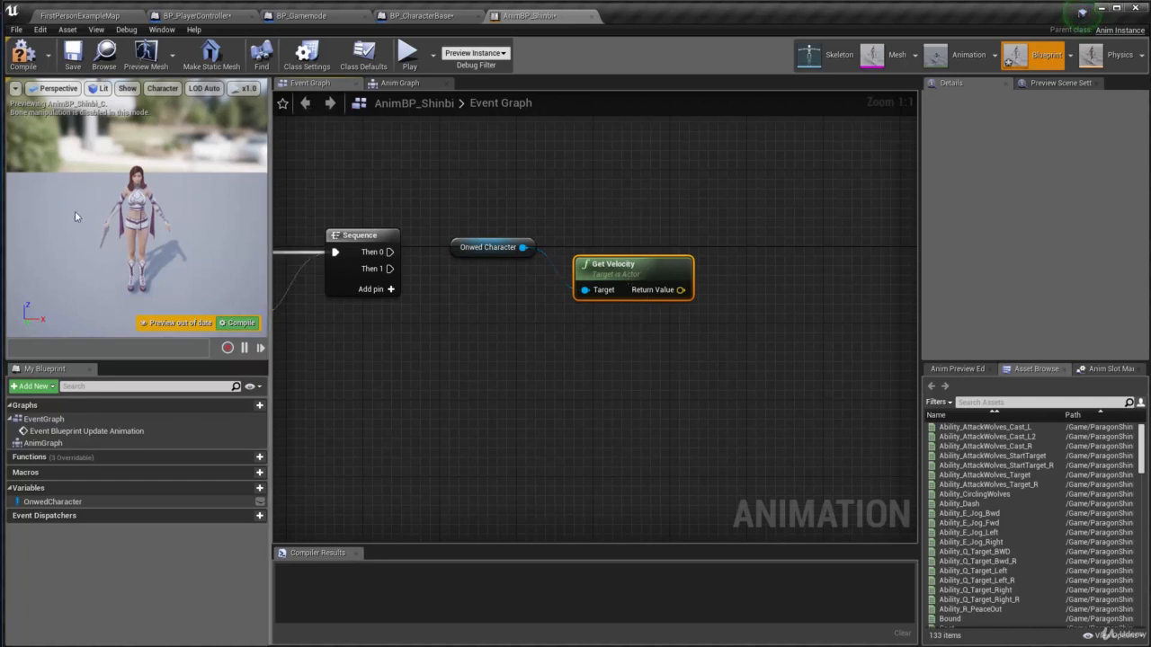
{"action": "mouse_move", "coordinate": [525, 248]}
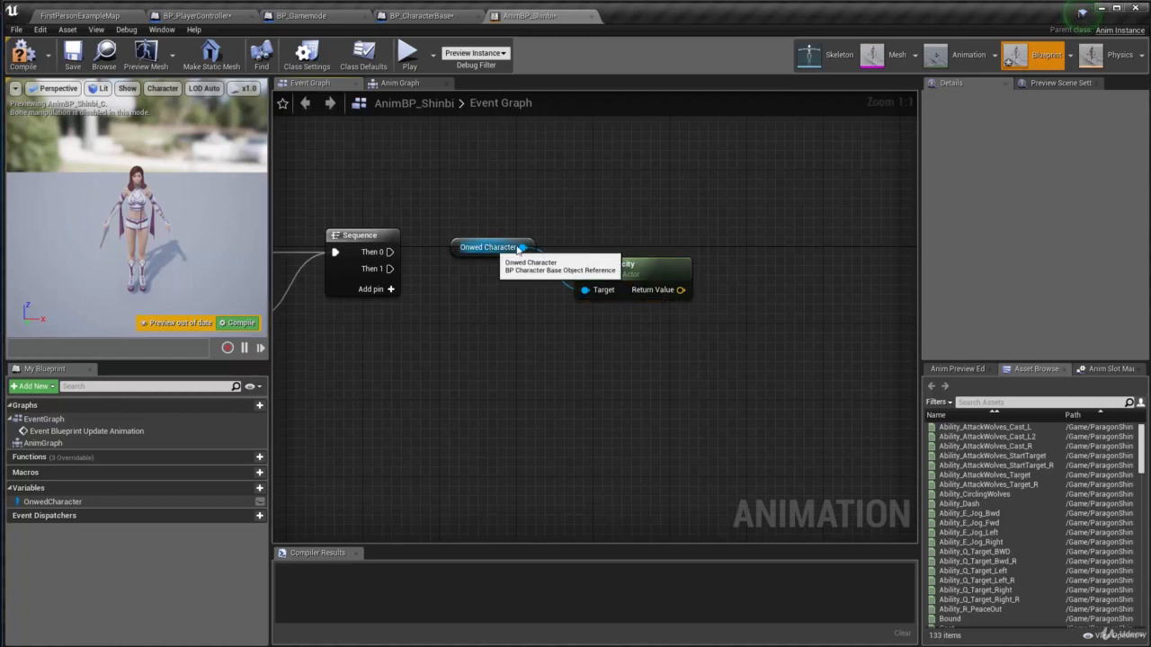
- Get the character's Mesh and that mesh's world transform via GetWorldTransform
{"action": "left_click_drag", "start_coordinate": [525, 247], "coordinate": [593, 198]}
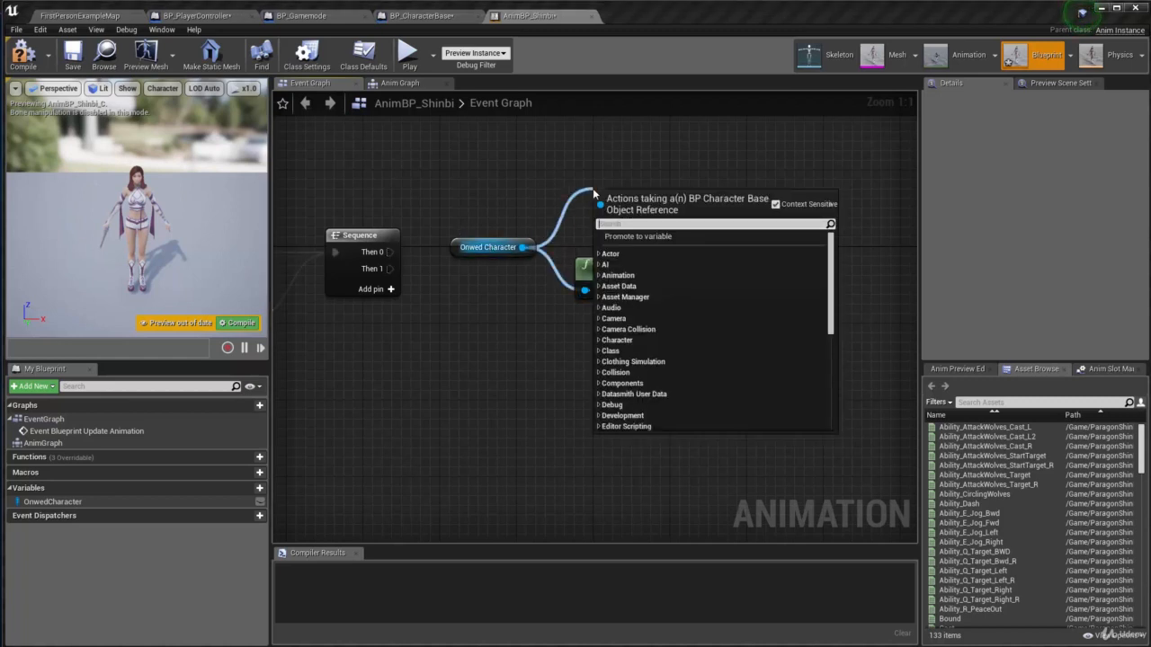
{"action": "type", "text": "get mesh"}
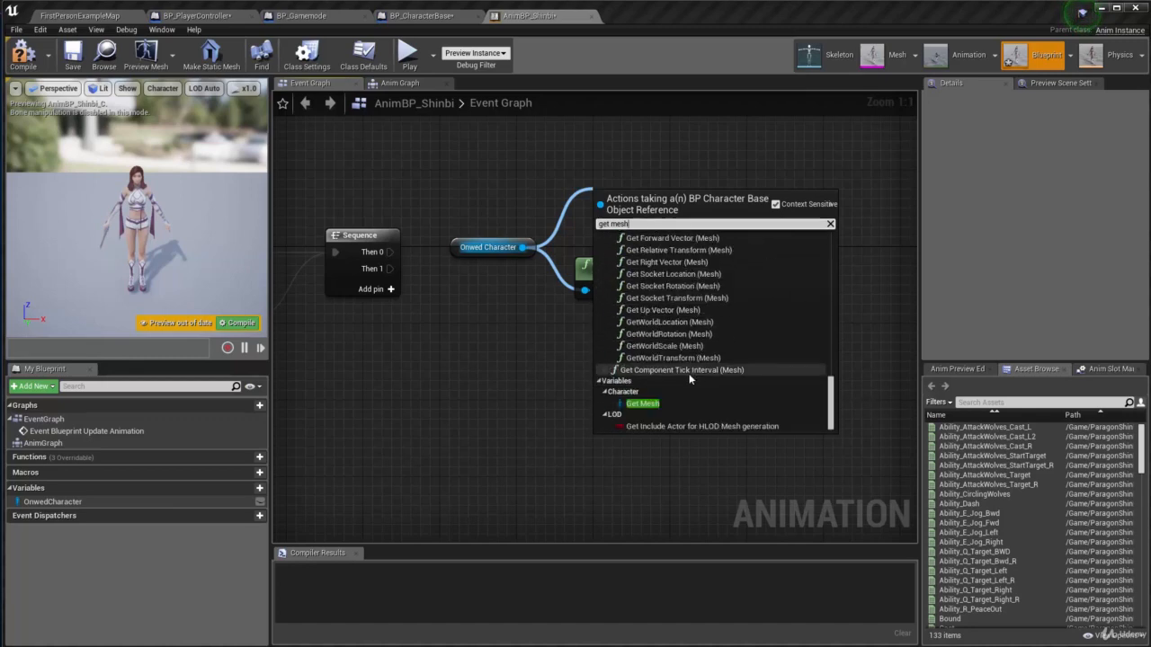
{"action": "left_click", "coordinate": [642, 402]}
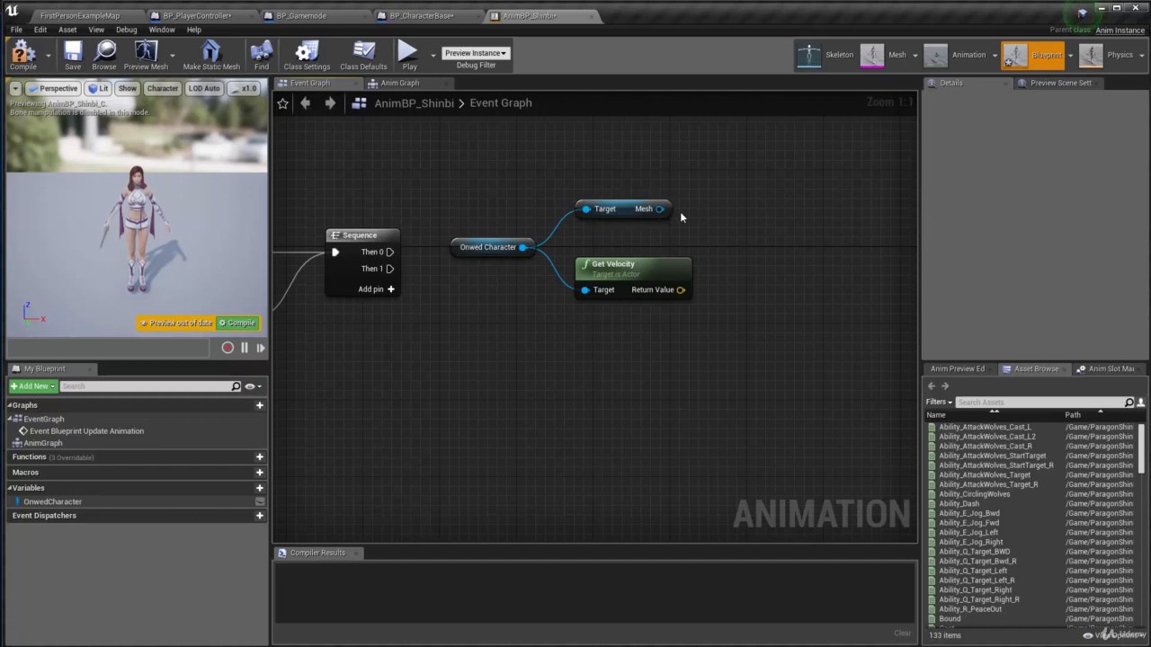
{"action": "left_click_drag", "start_coordinate": [658, 208], "coordinate": [740, 215]}
{"action": "type", "text": "get wo"}
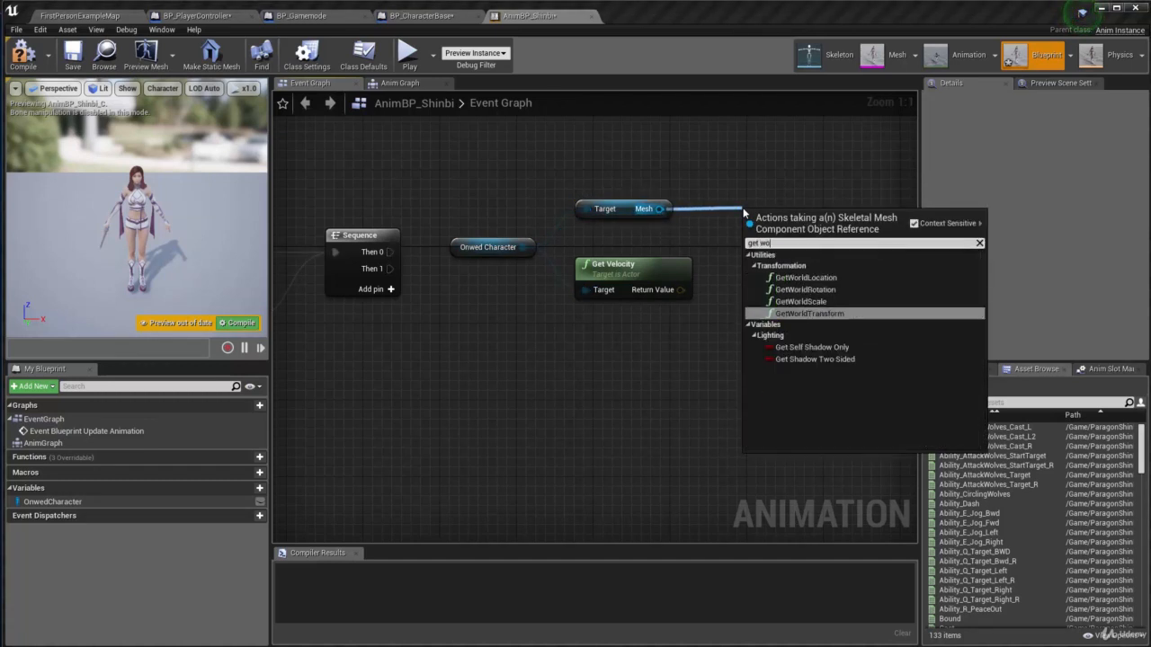
{"action": "left_click", "coordinate": [807, 313]}
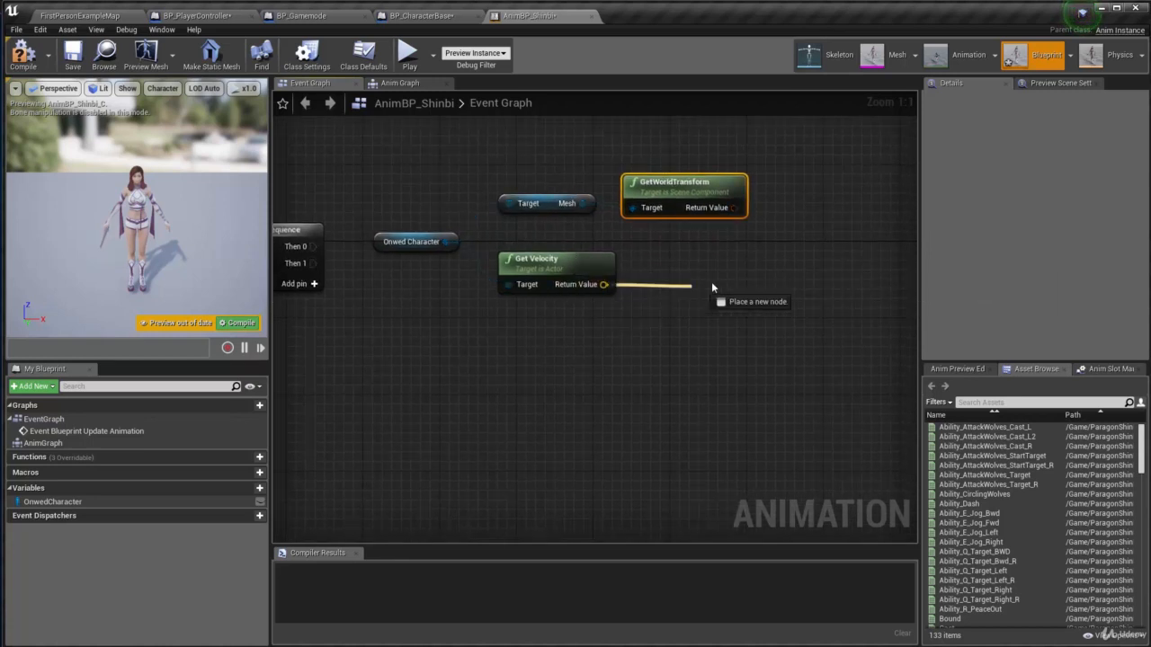
- Add an Inverse Transform Direction node taking the mesh world transform and the character velocity
{"action": "left_click", "coordinate": [545, 202]}
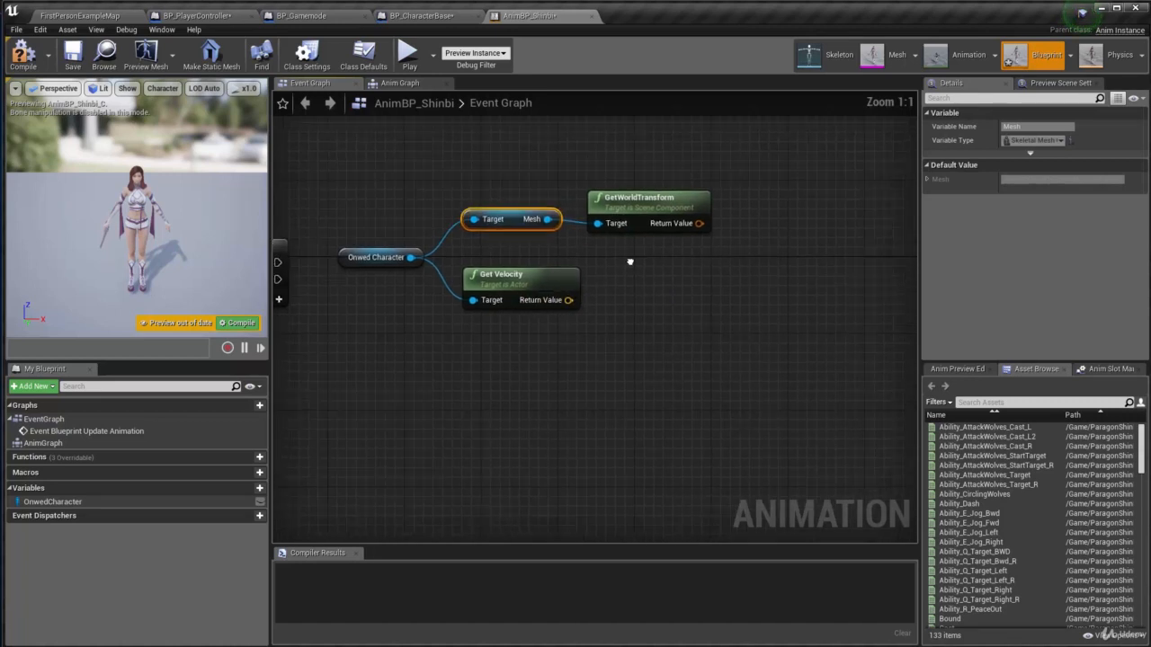
{"action": "left_click_drag", "start_coordinate": [700, 223], "coordinate": [741, 249]}
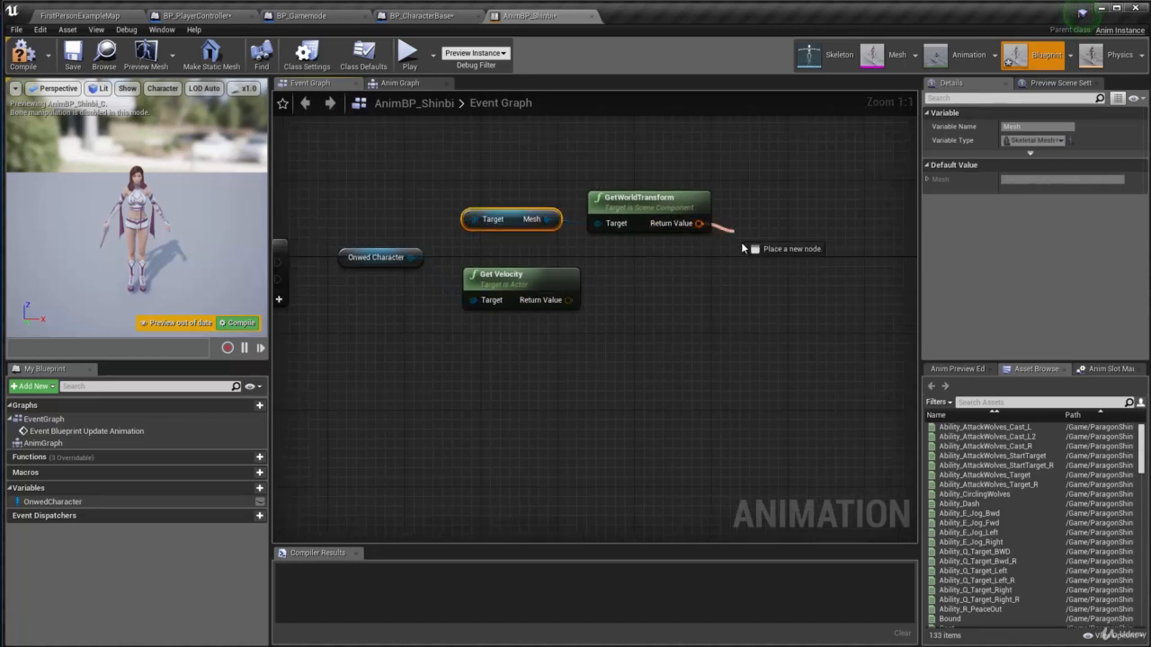
{"action": "left_click_drag", "start_coordinate": [698, 223], "coordinate": [759, 274]}
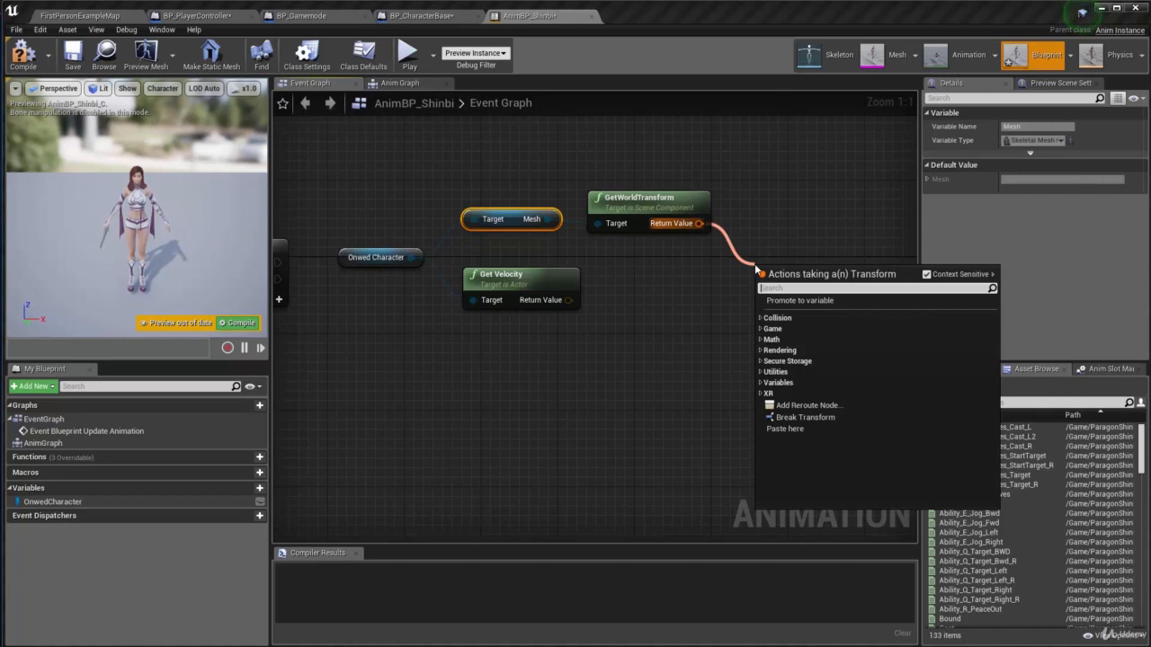
{"action": "type", "text": "inver"}
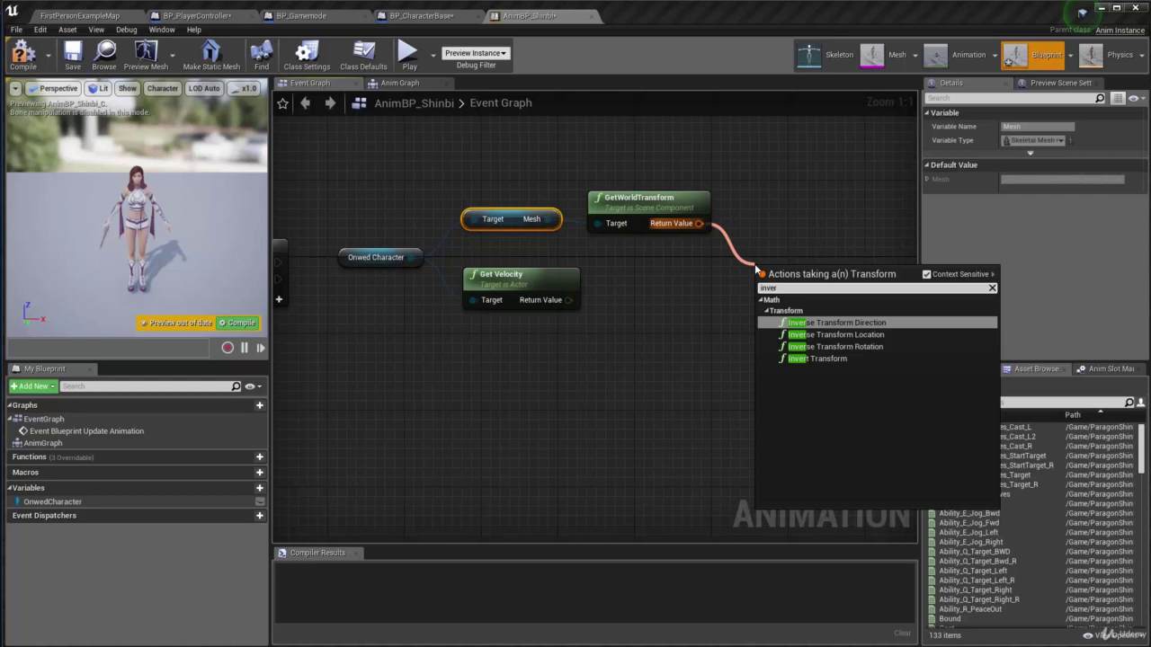
{"action": "left_click", "coordinate": [834, 322]}
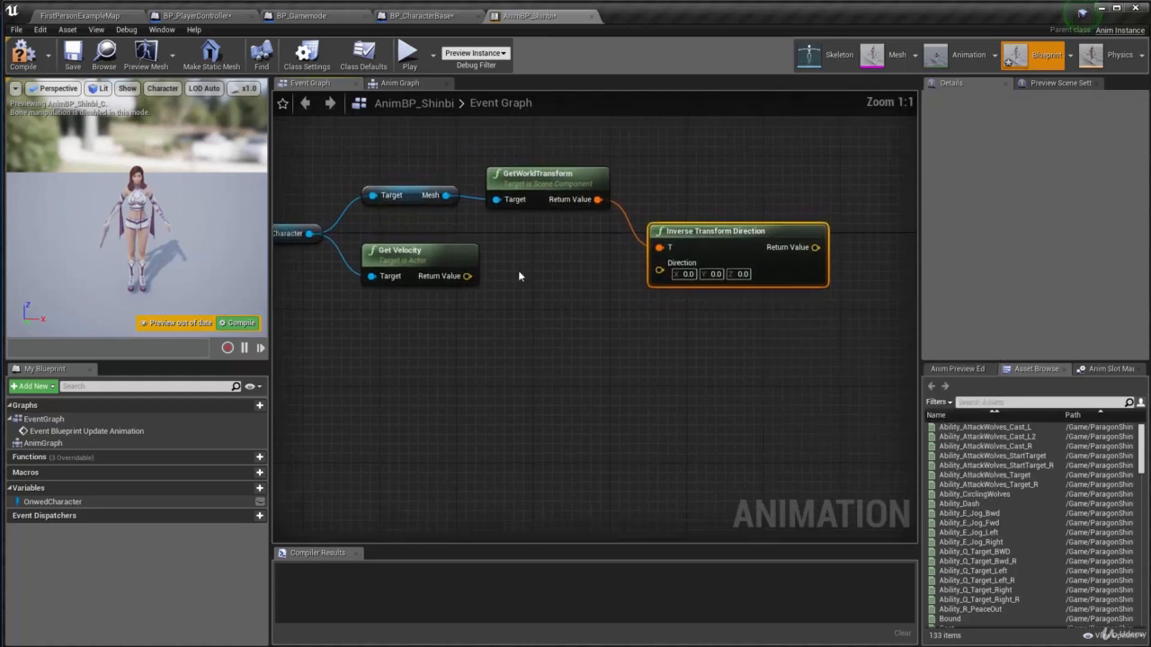
{"action": "left_click_drag", "start_coordinate": [468, 277], "coordinate": [658, 273]}
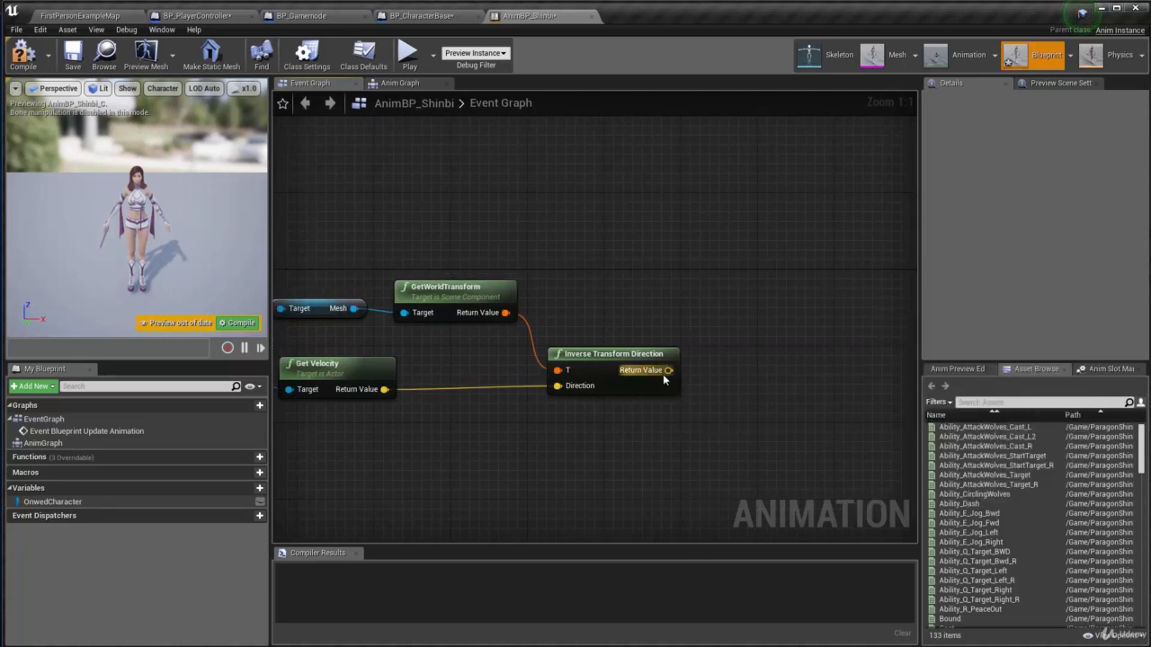
- Promote the Inverse Transform Direction result to a variable named MeshSpaceVel
{"action": "left_click_drag", "start_coordinate": [669, 370], "coordinate": [764, 291]}
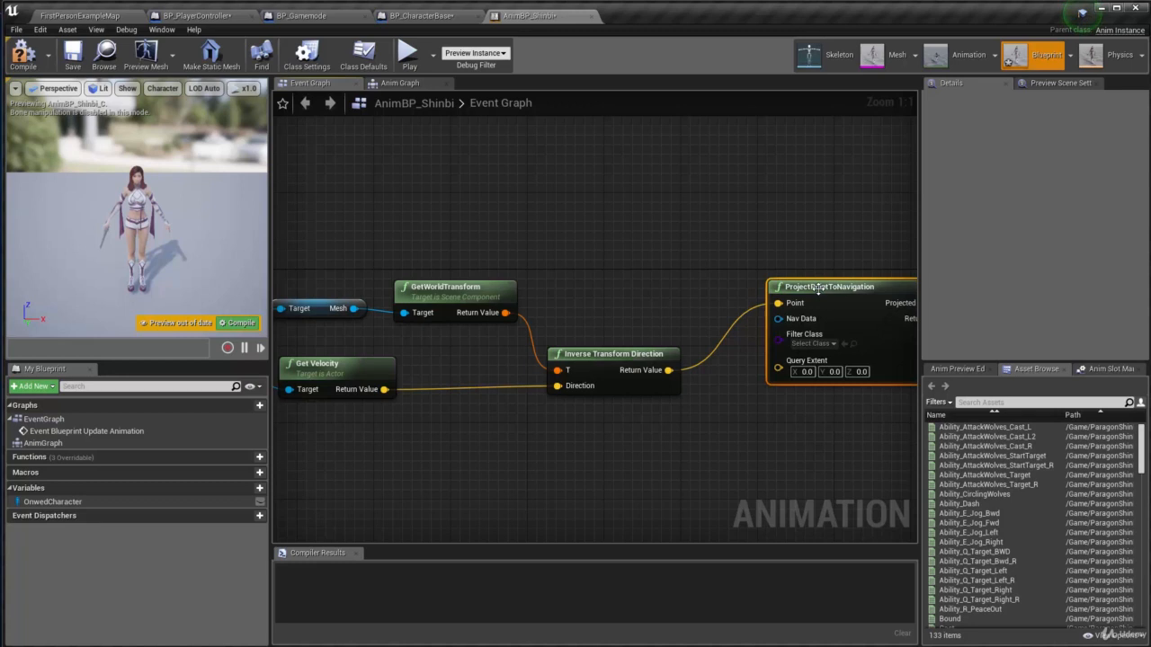
{"action": "left_click_drag", "start_coordinate": [669, 371], "coordinate": [752, 309]}
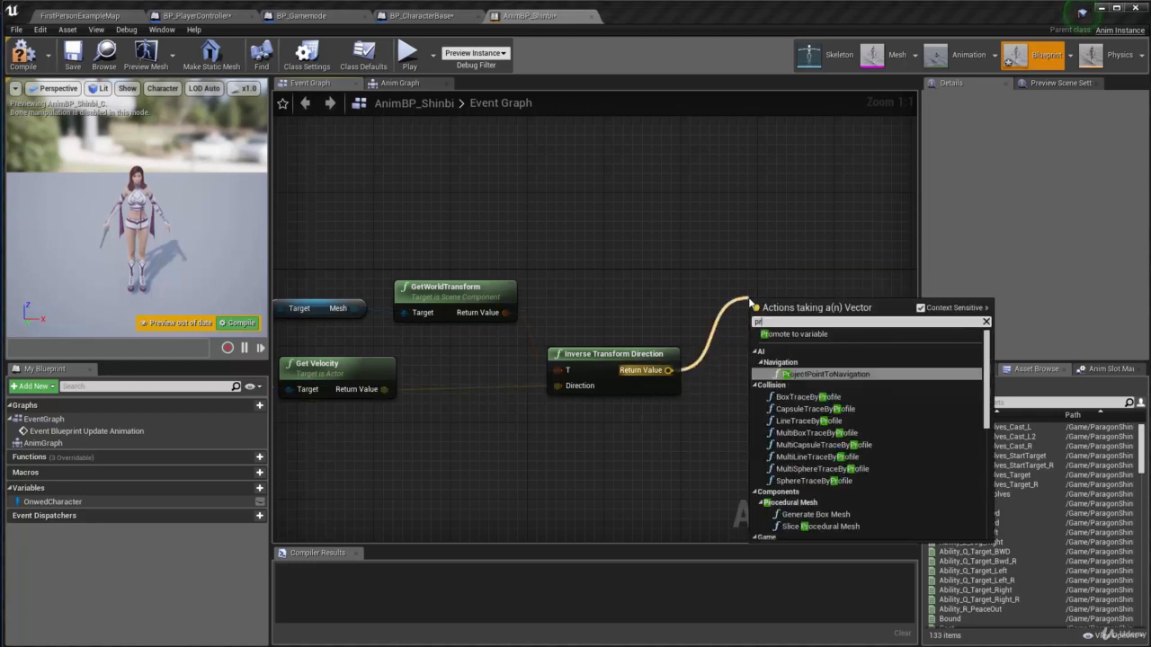
{"action": "left_click", "coordinate": [793, 333]}
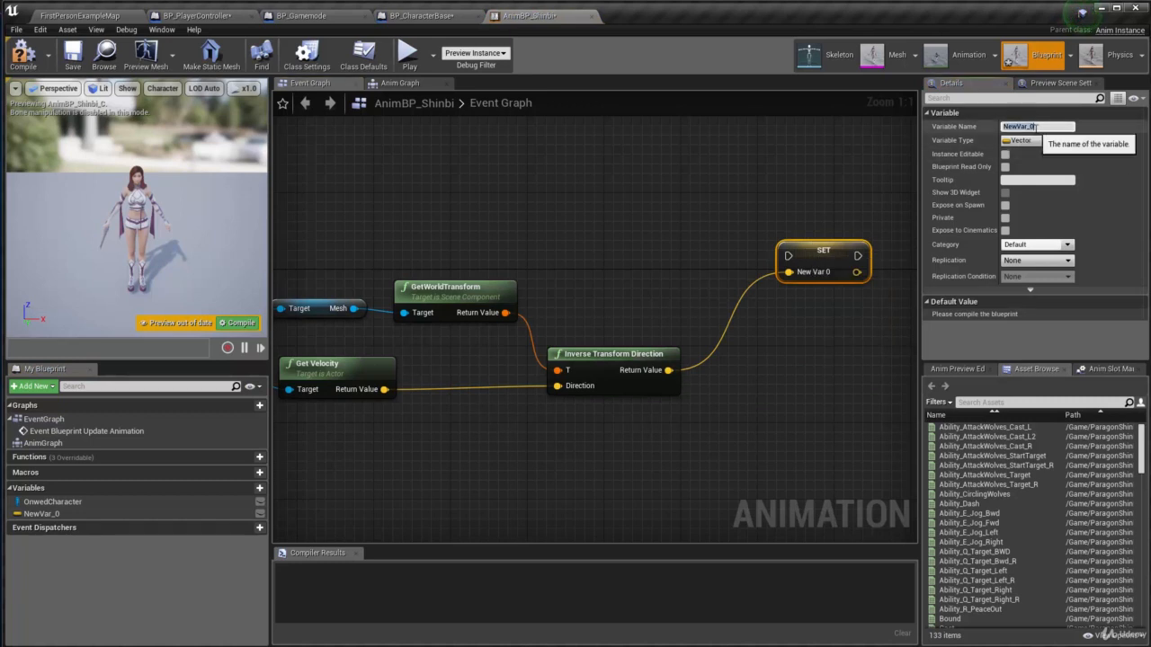
{"action": "type", "text": "MeshSp"}
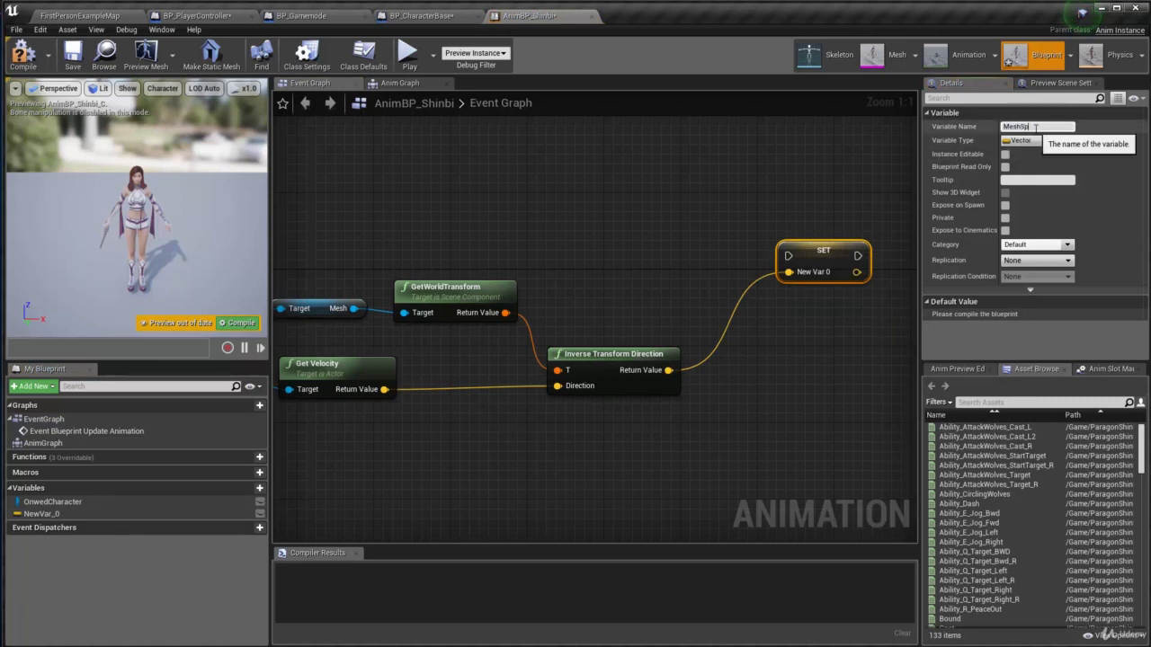
{"action": "type", "text": "MeshSpaceVel"}
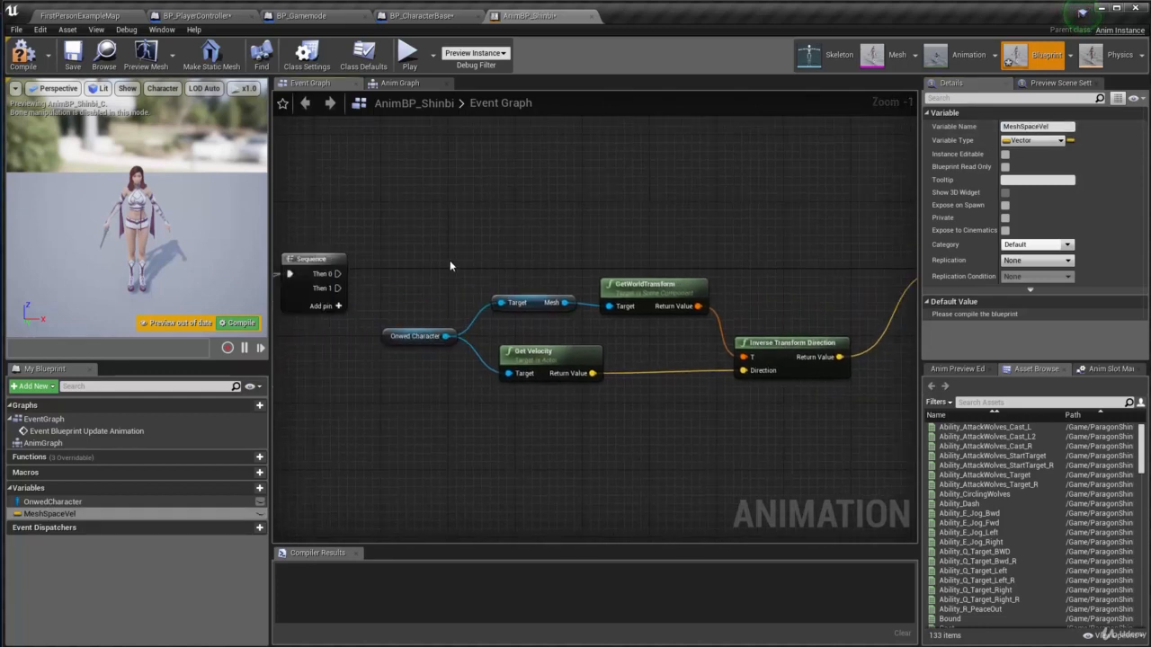
{"action": "scroll", "scroll_direction": "down", "scroll_amount": 3}
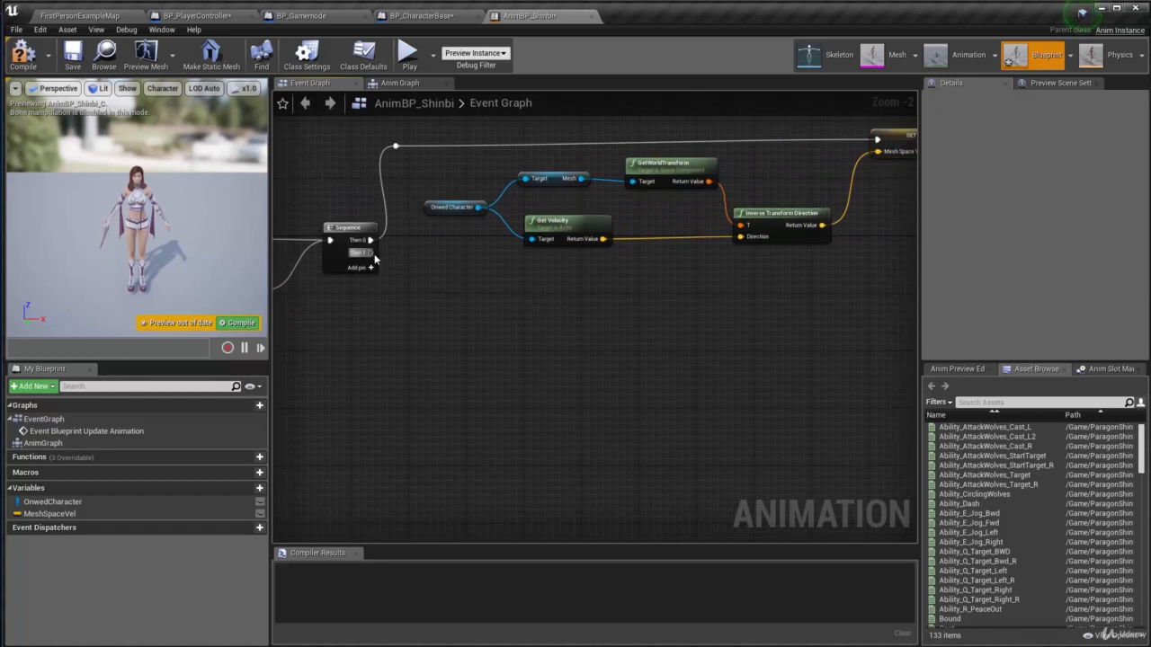
- Place another Owned Character getter and search its actions for the movement component
{"action": "left_click_drag", "start_coordinate": [369, 252], "coordinate": [475, 279]}
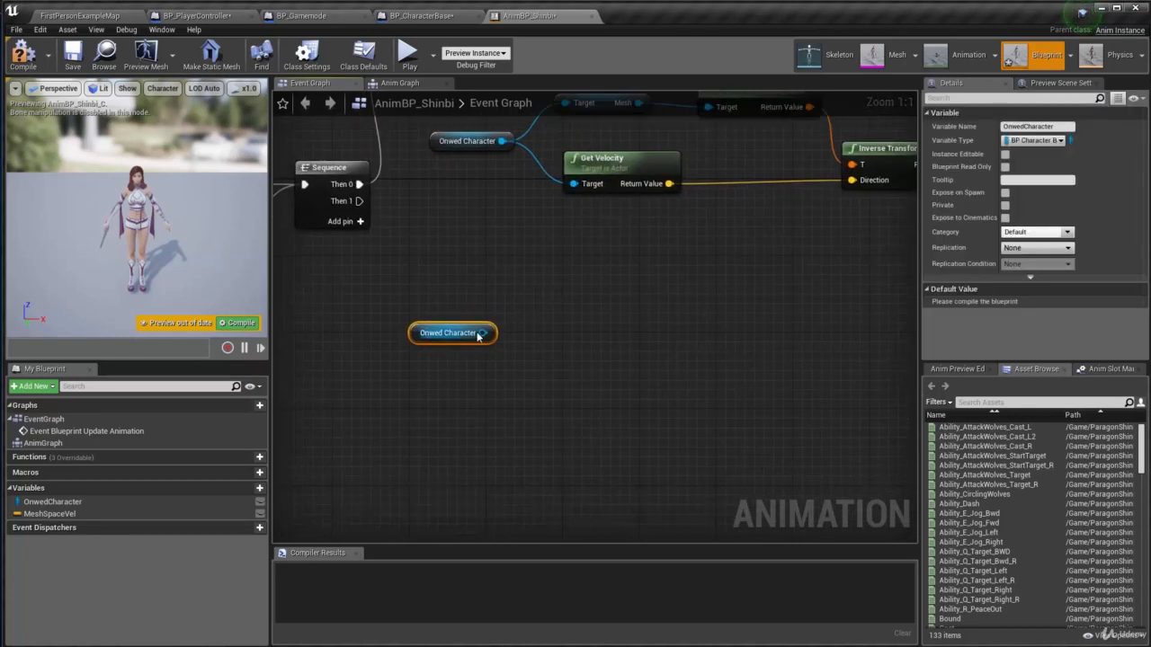
{"action": "left_click_drag", "start_coordinate": [486, 333], "coordinate": [557, 324]}
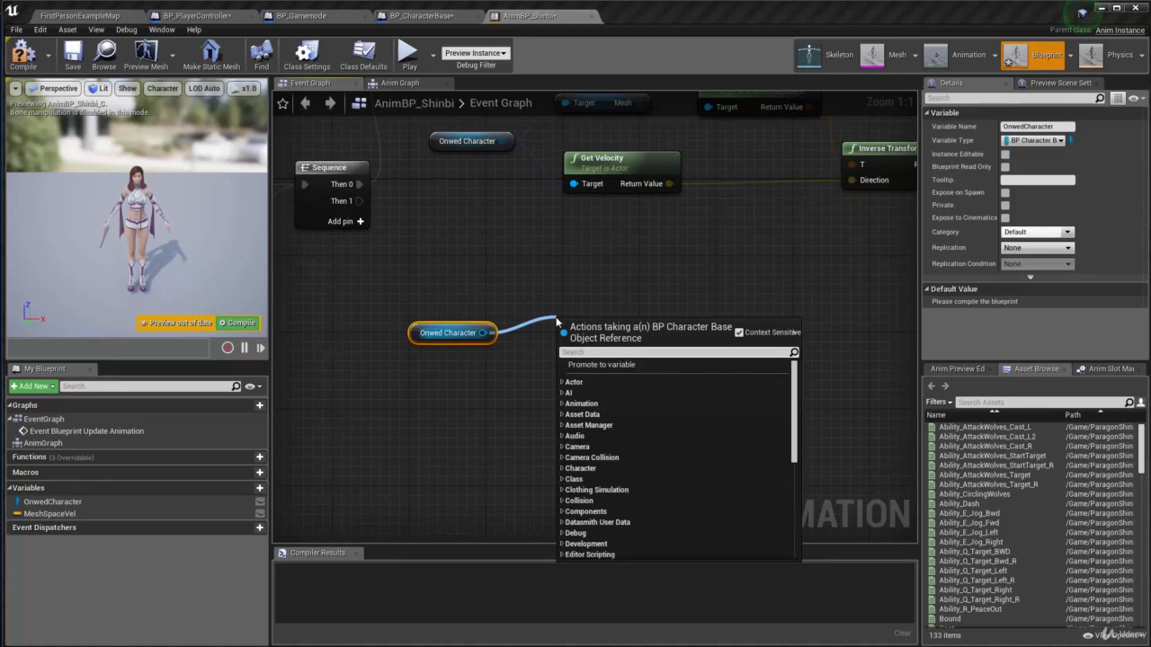
{"action": "type", "text": "get move"}
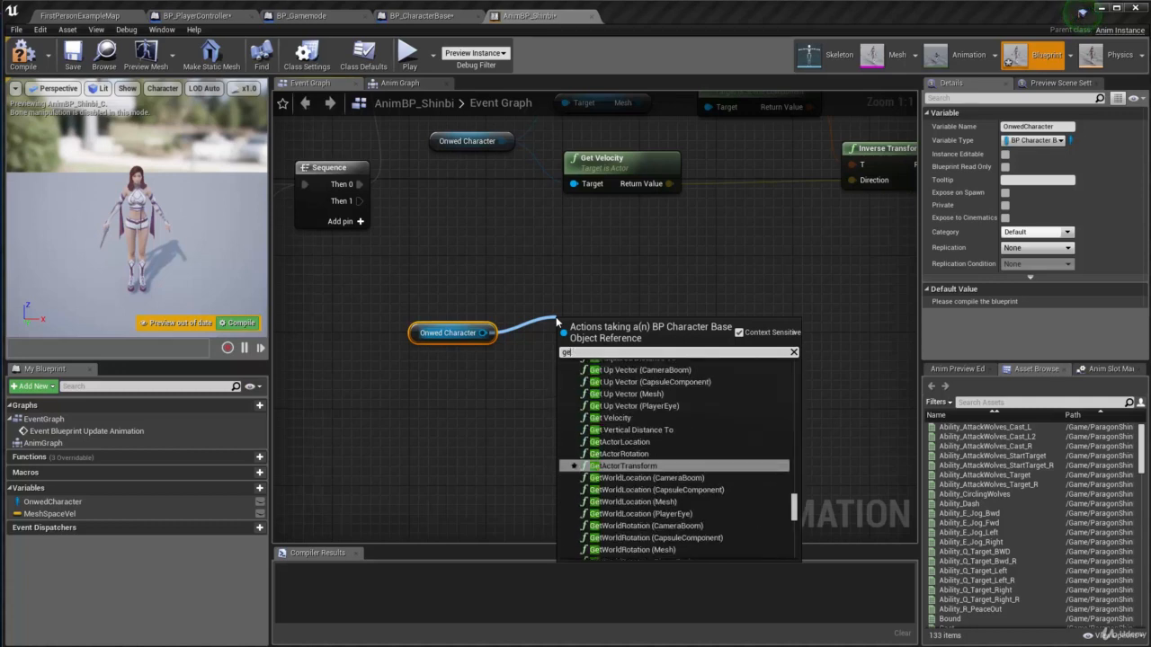
{"action": "type", "text": "character"}
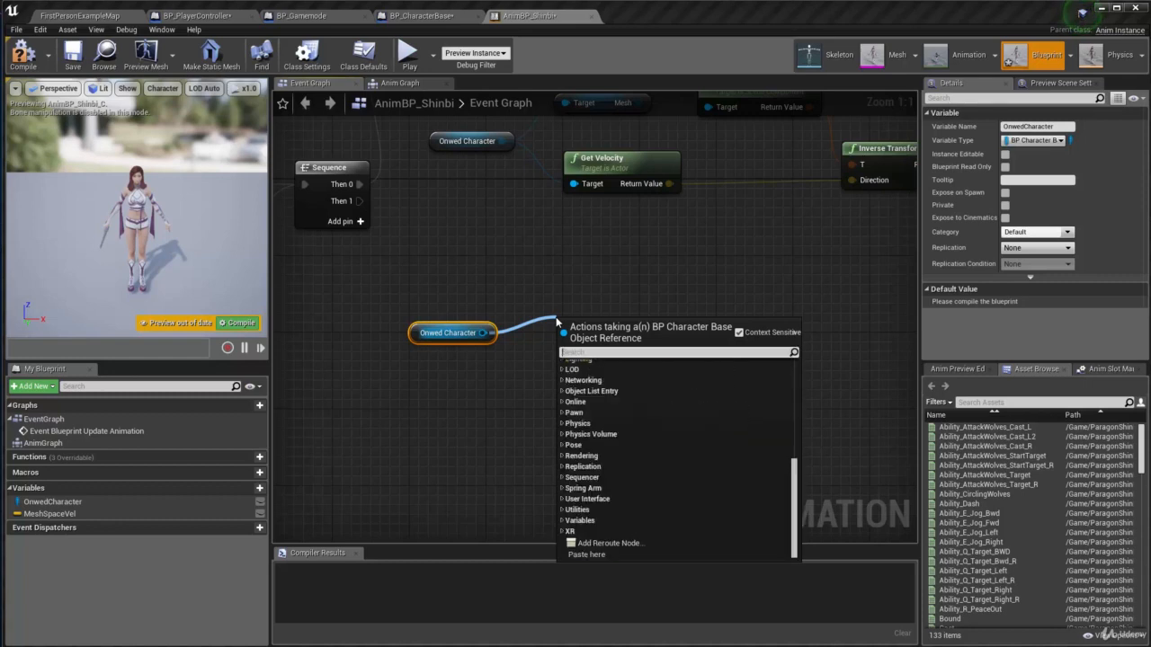
{"action": "type", "text": "movementco"}
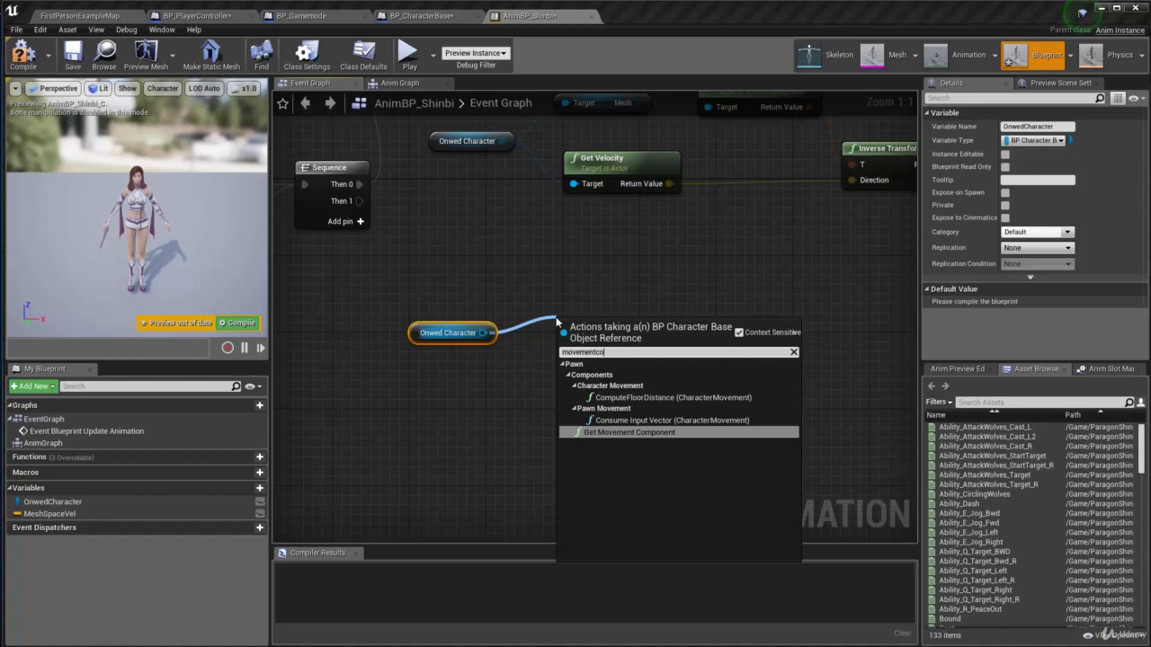
{"action": "left_click", "coordinate": [630, 432]}
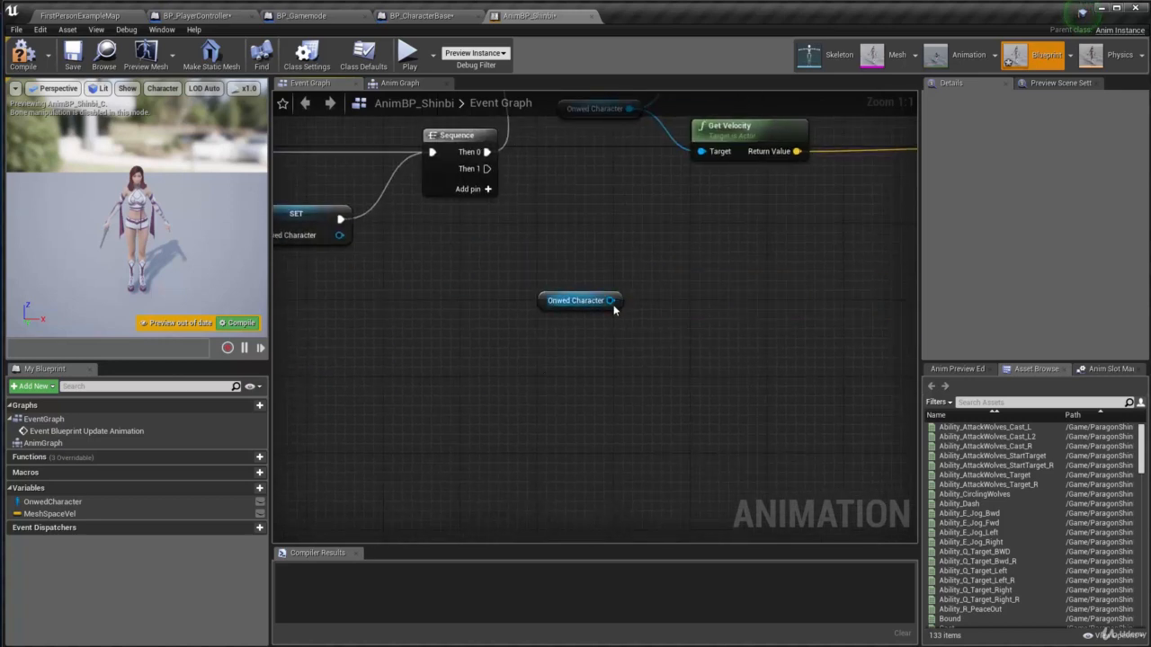
- Add the Character Movement getter node from Owned Character
{"action": "left_click_drag", "start_coordinate": [609, 300], "coordinate": [698, 291]}
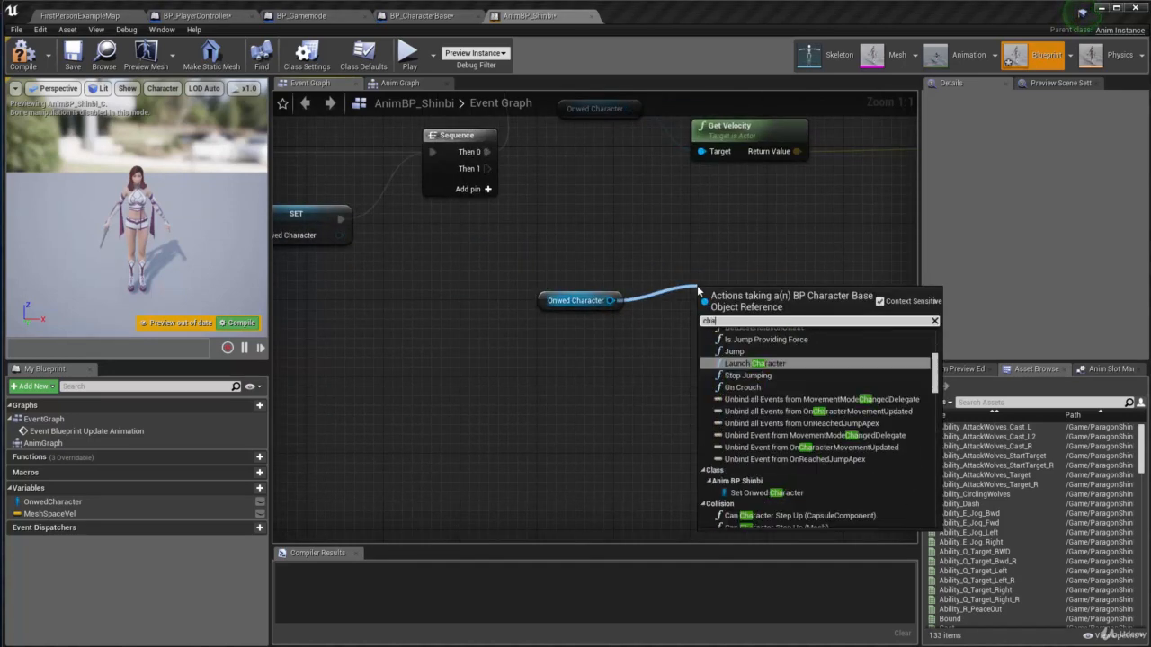
{"action": "type", "text": "character movme"}
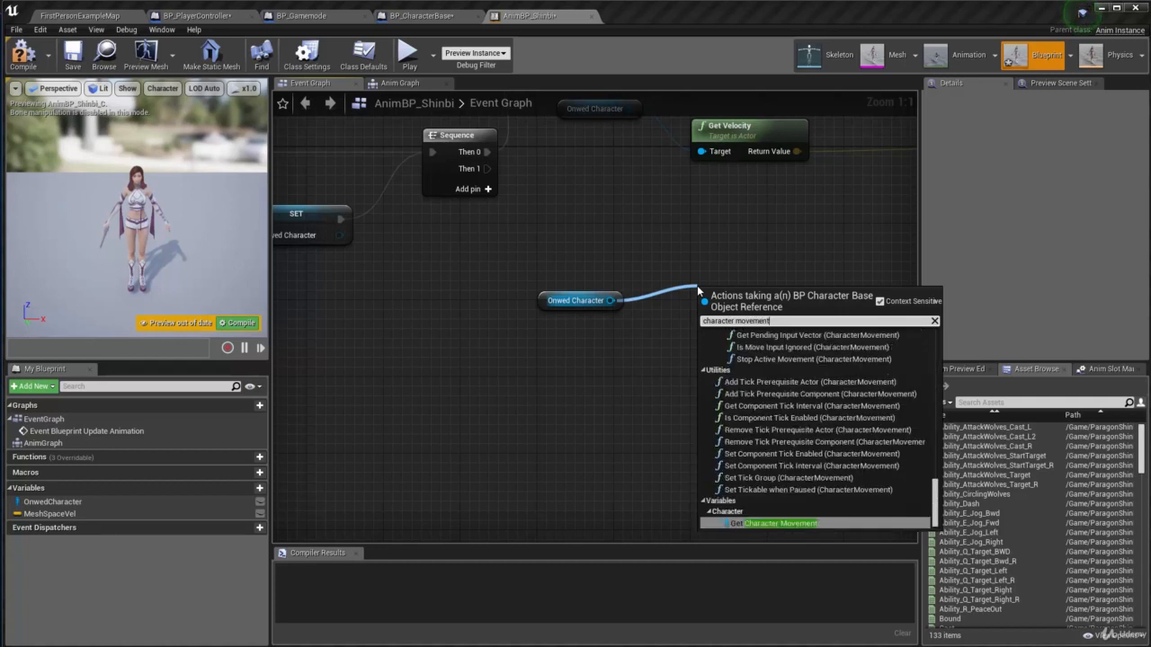
{"action": "left_click", "coordinate": [777, 521]}
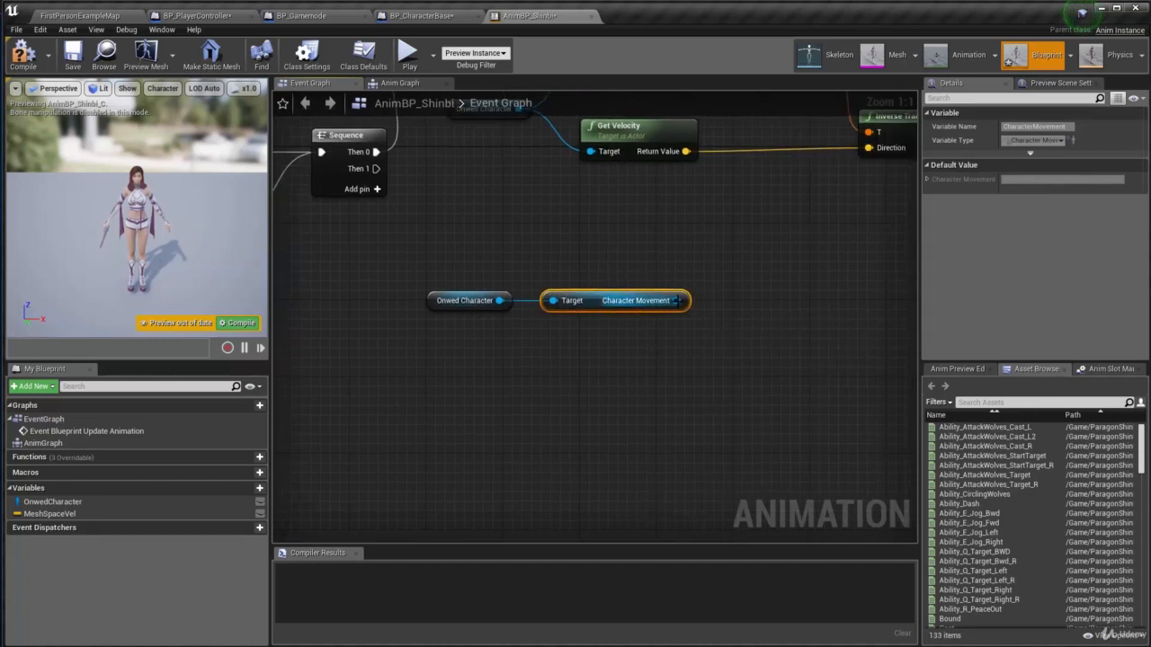
- Promote Is Falling to a variable, wire its SET node from the second Sequence output
{"action": "left_click_drag", "start_coordinate": [683, 301], "coordinate": [755, 288]}
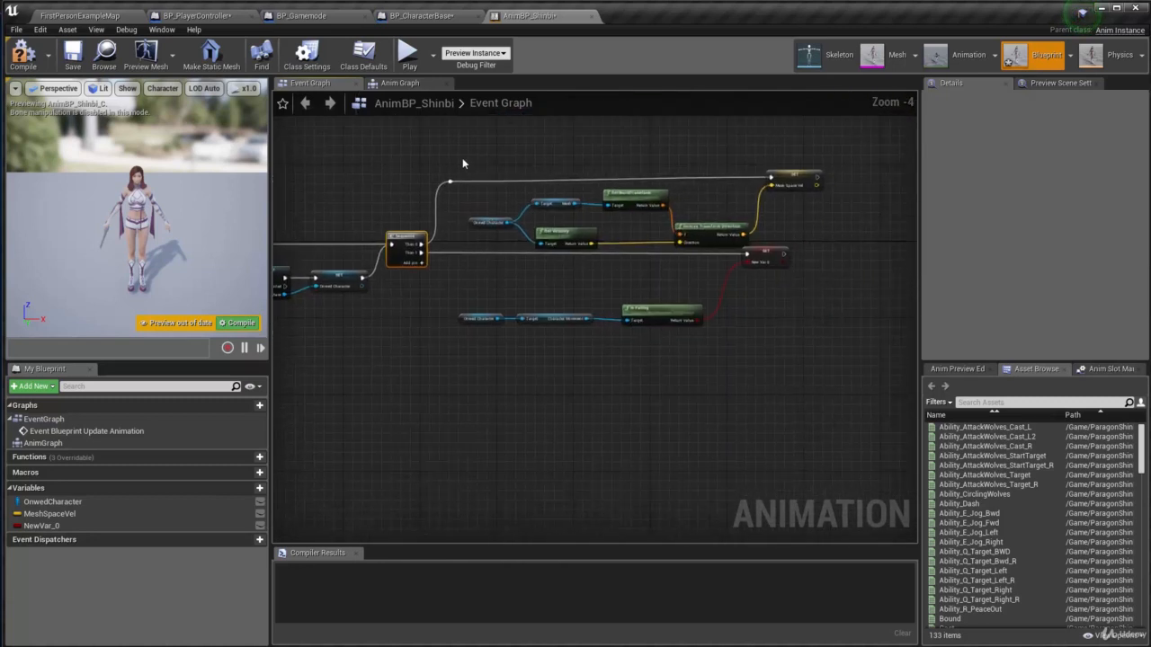
{"action": "left_click_drag", "start_coordinate": [475, 270], "coordinate": [813, 340]}
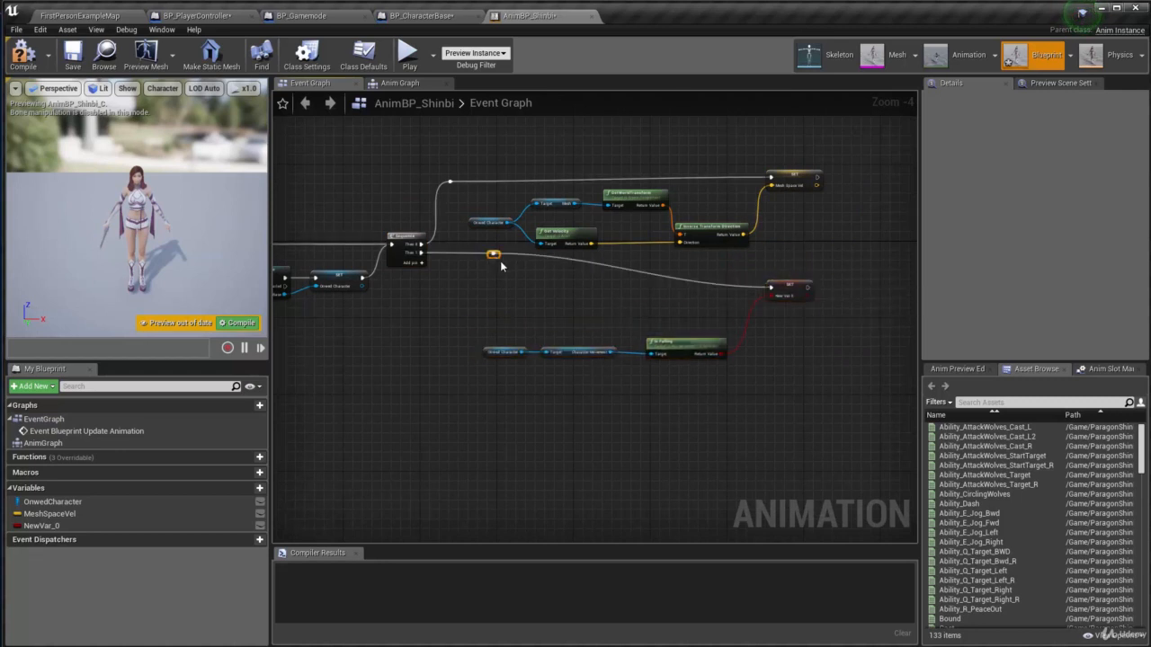
{"action": "left_click_drag", "start_coordinate": [492, 256], "coordinate": [450, 285]}
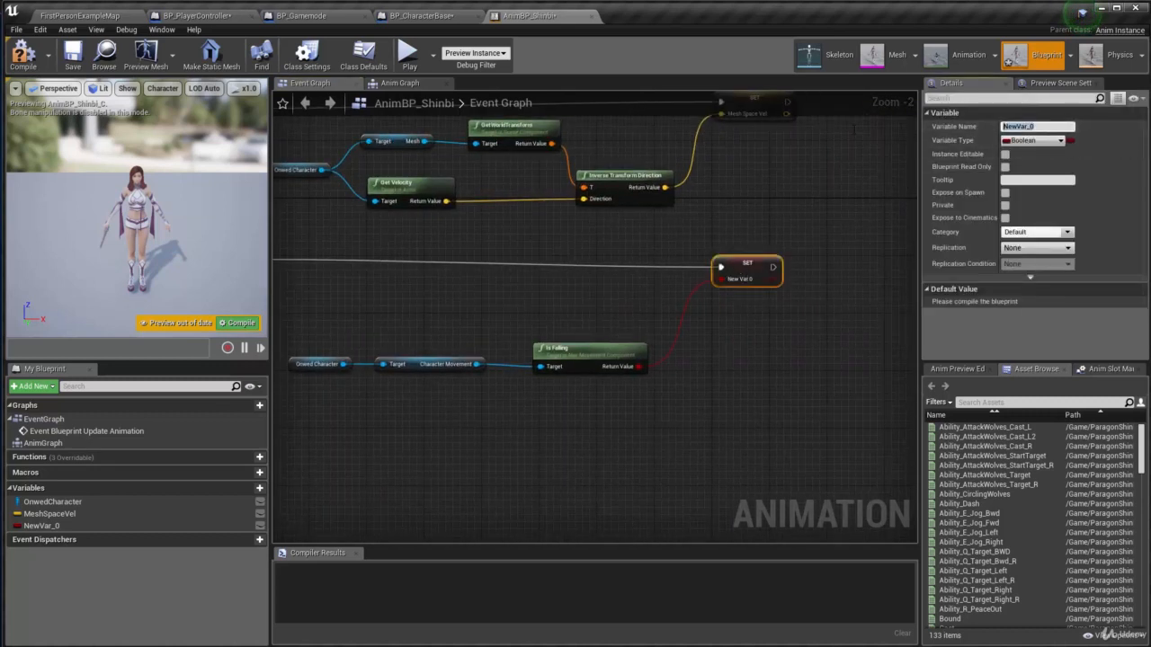
{"action": "type", "text": "InAir"}
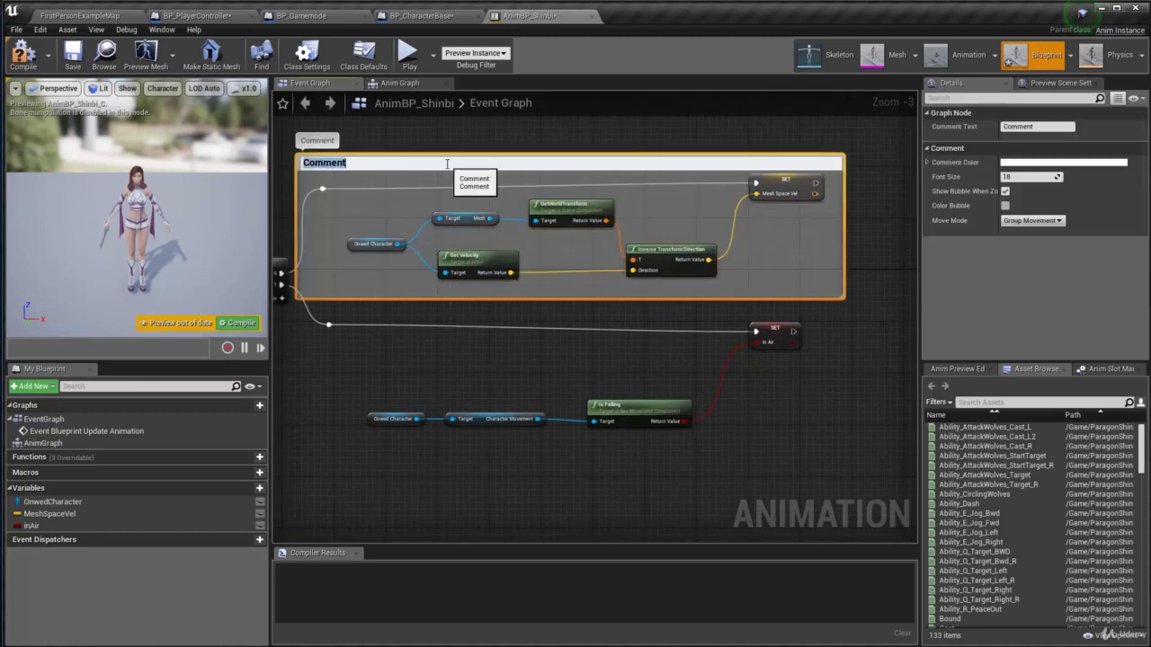
- Title the velocity comment 'Get Mesh Space Velocity'
{"action": "type", "text": "Get"}
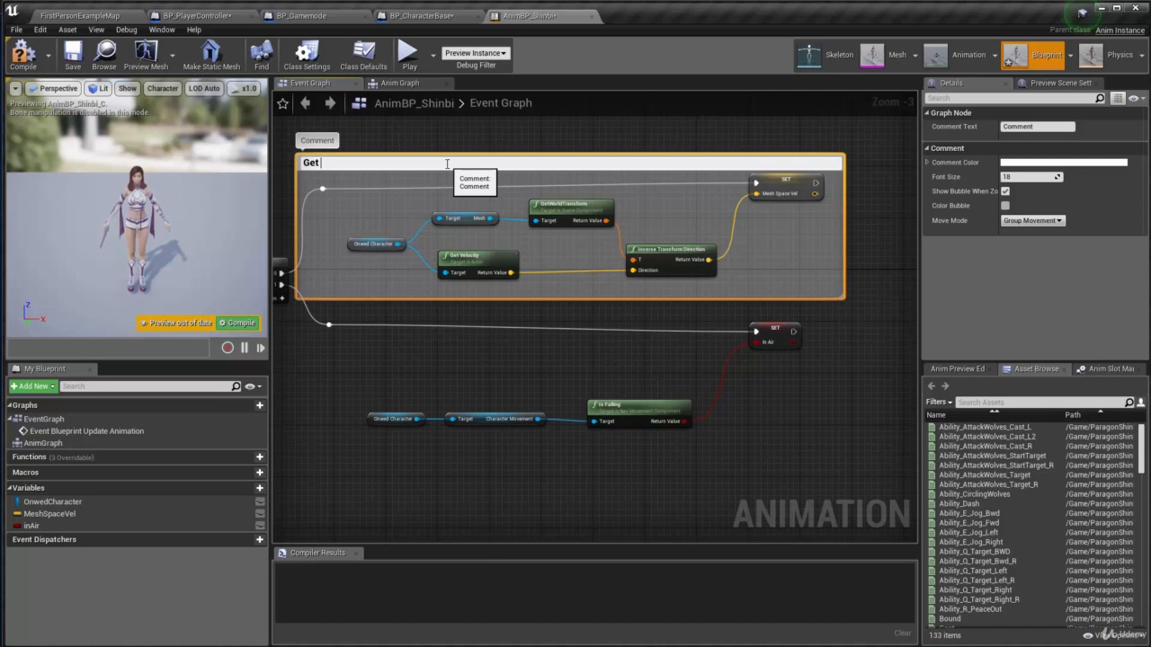
{"action": "type", "text": "MeshS"}
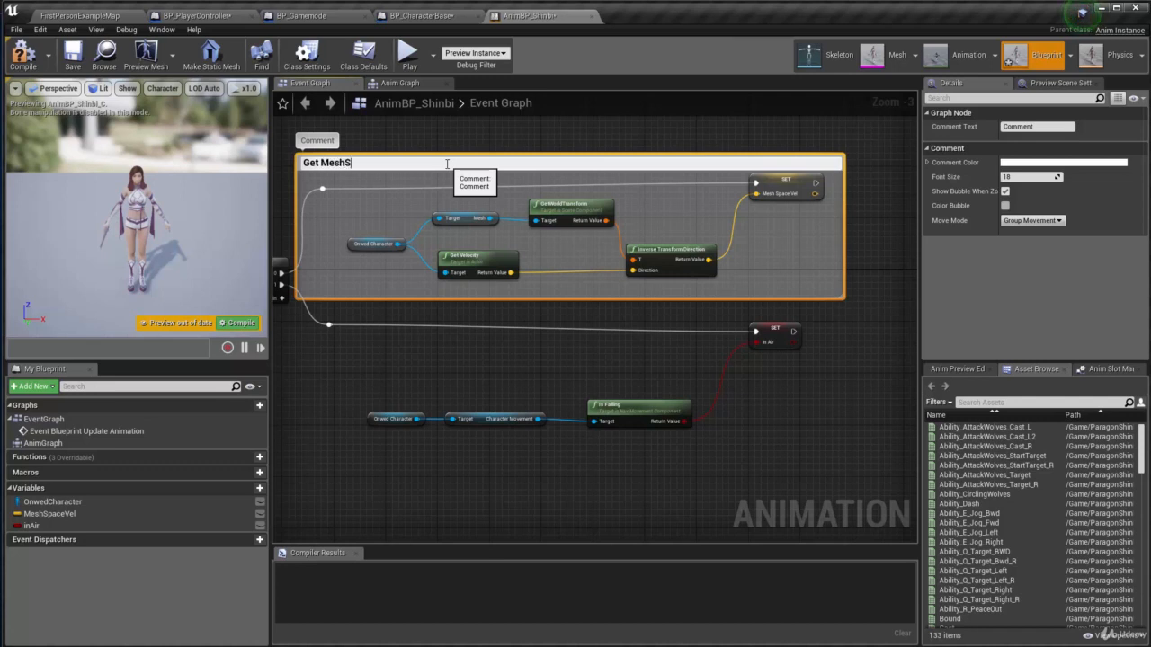
{"action": "key", "text": "BackSpace"}
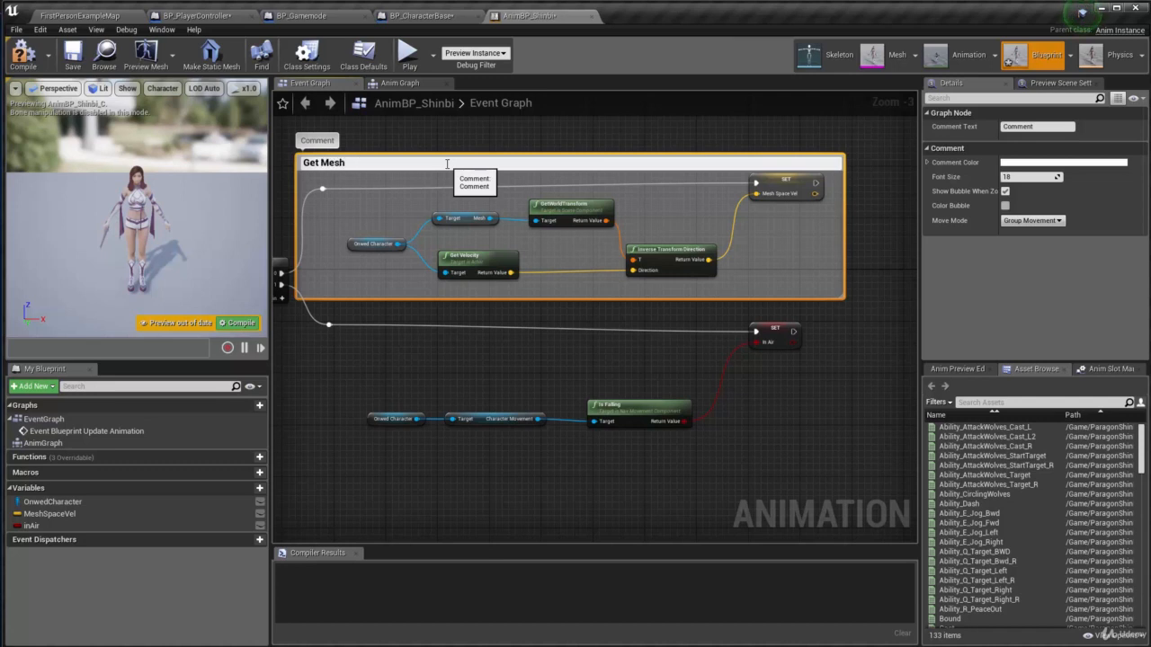
{"action": "type", "text": "Spa"}
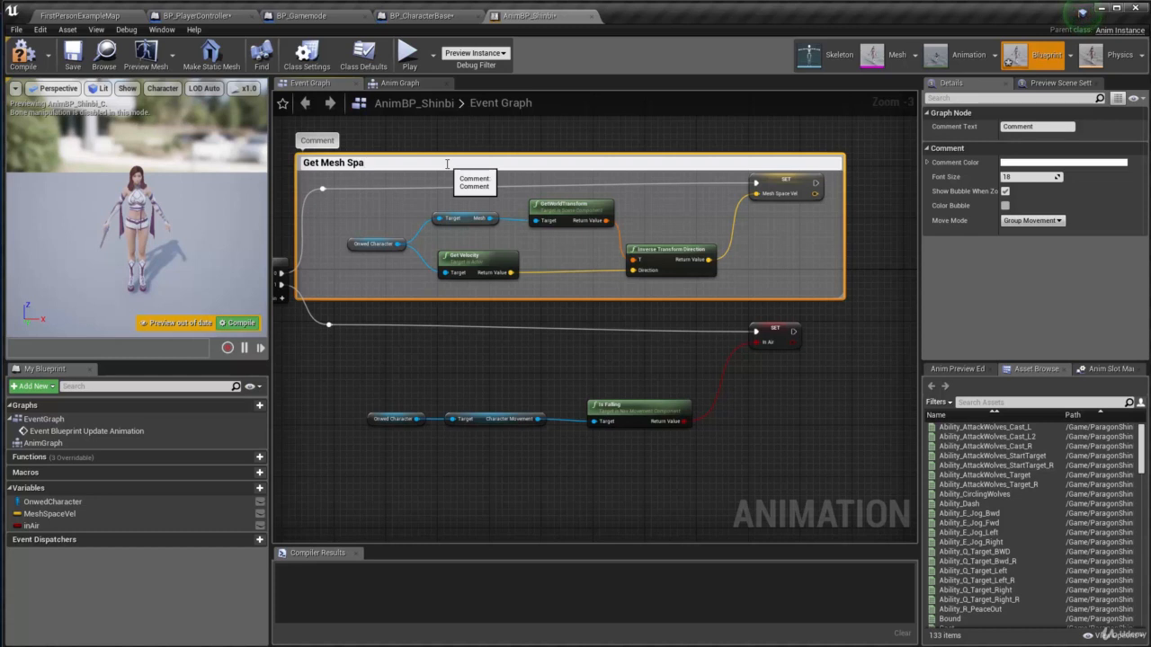
{"action": "type", "text": "ce"}
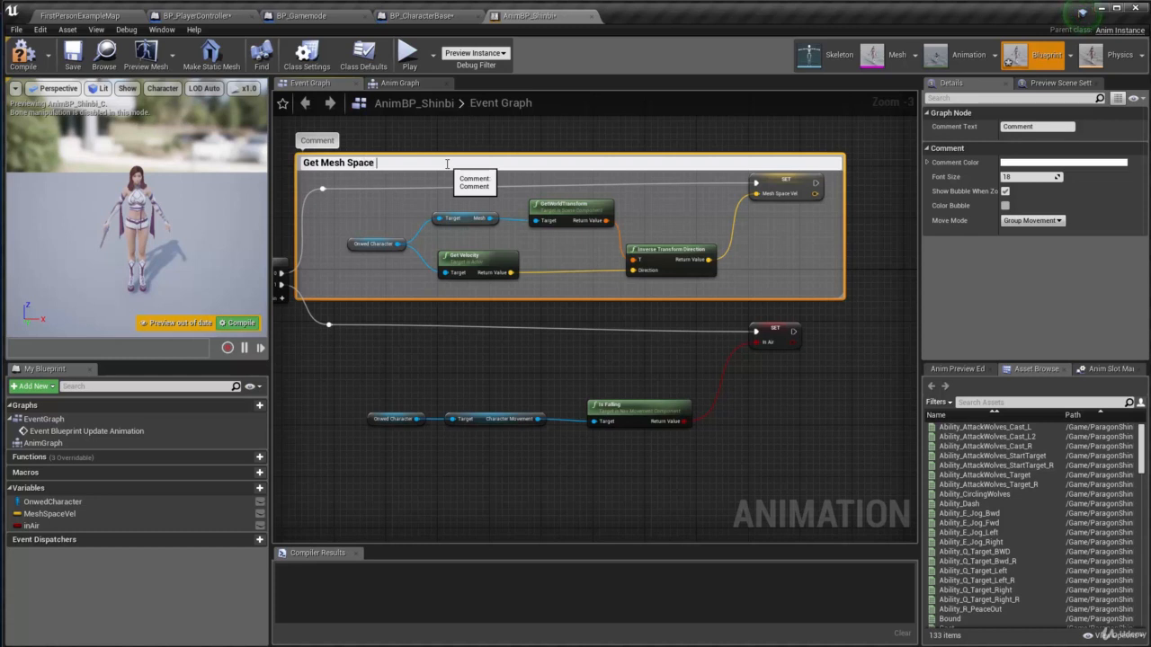
{"action": "type", "text": "Velocity"}
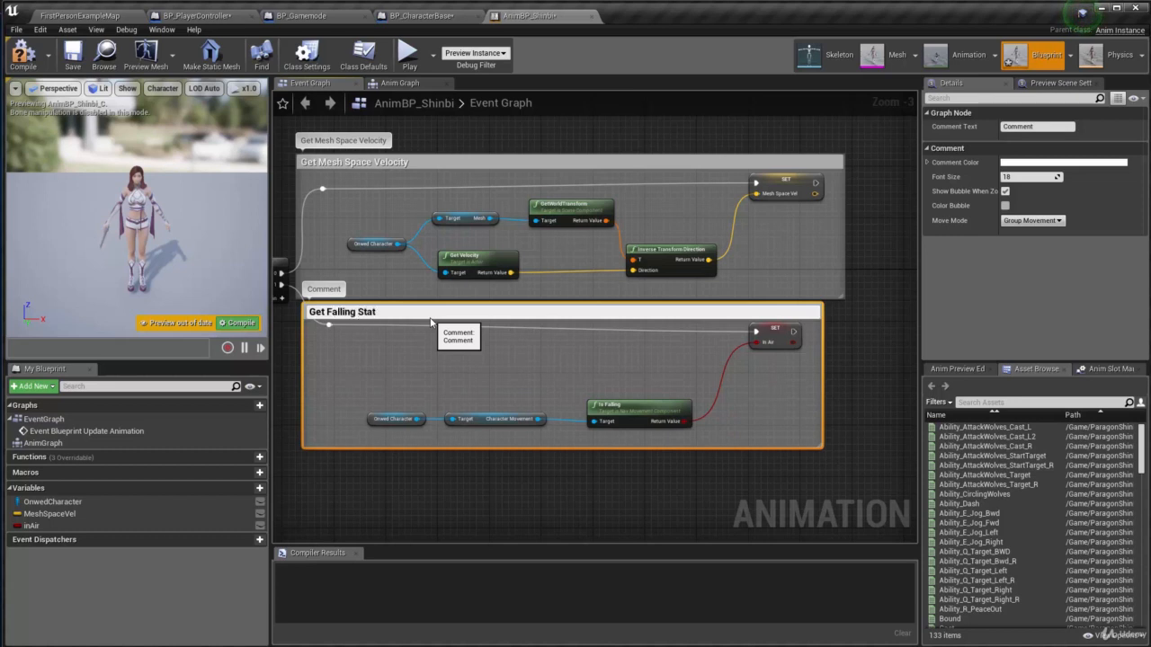
- Wrap the falling nodes in a comment titled 'Get Falling Status'
{"action": "type", "text": "Get Falling Status"}
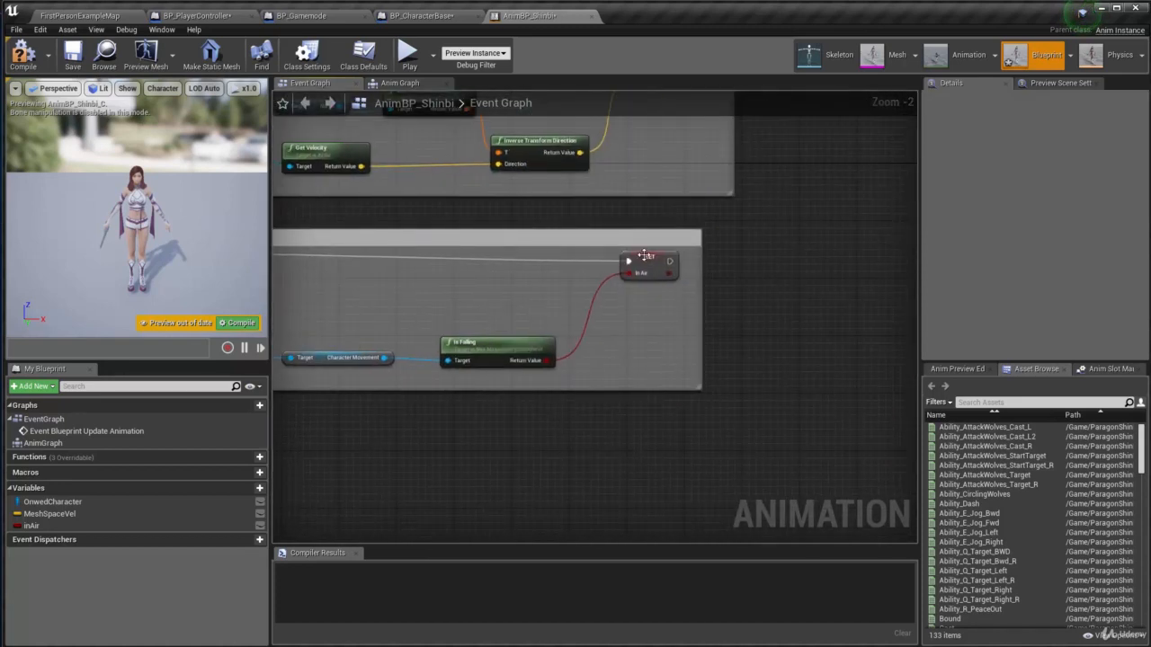
- Rename the new boolean to IsFalling and compile AnimBP_Shinbi successfully
{"action": "left_click", "coordinate": [647, 259]}
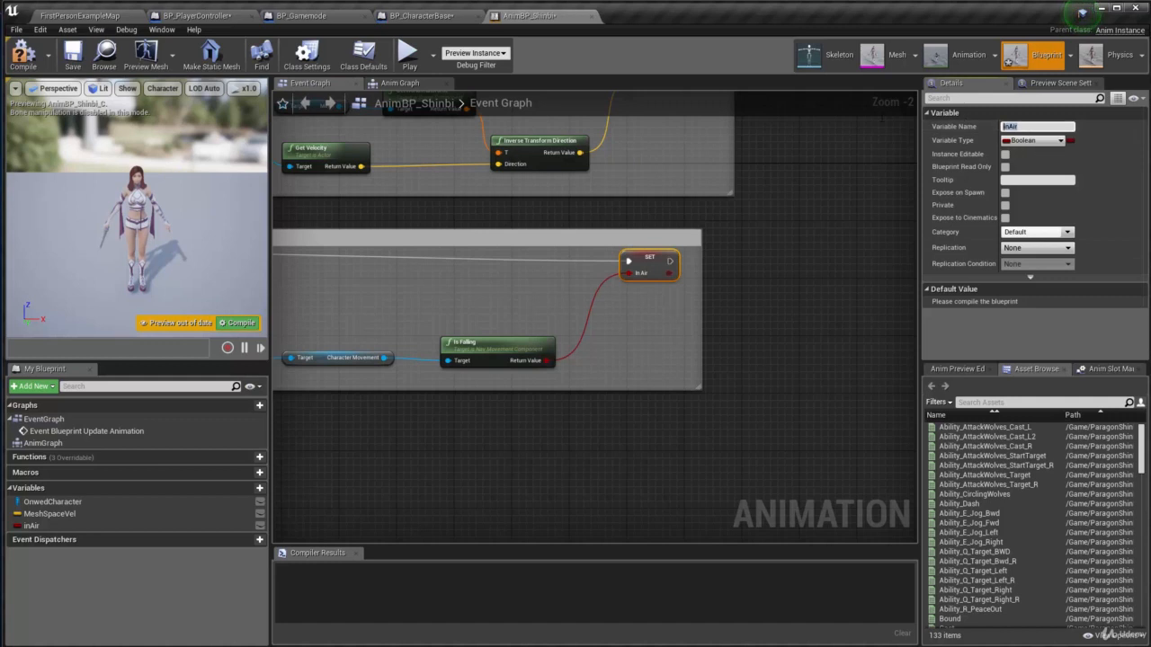
{"action": "type", "text": "IsFalling"}
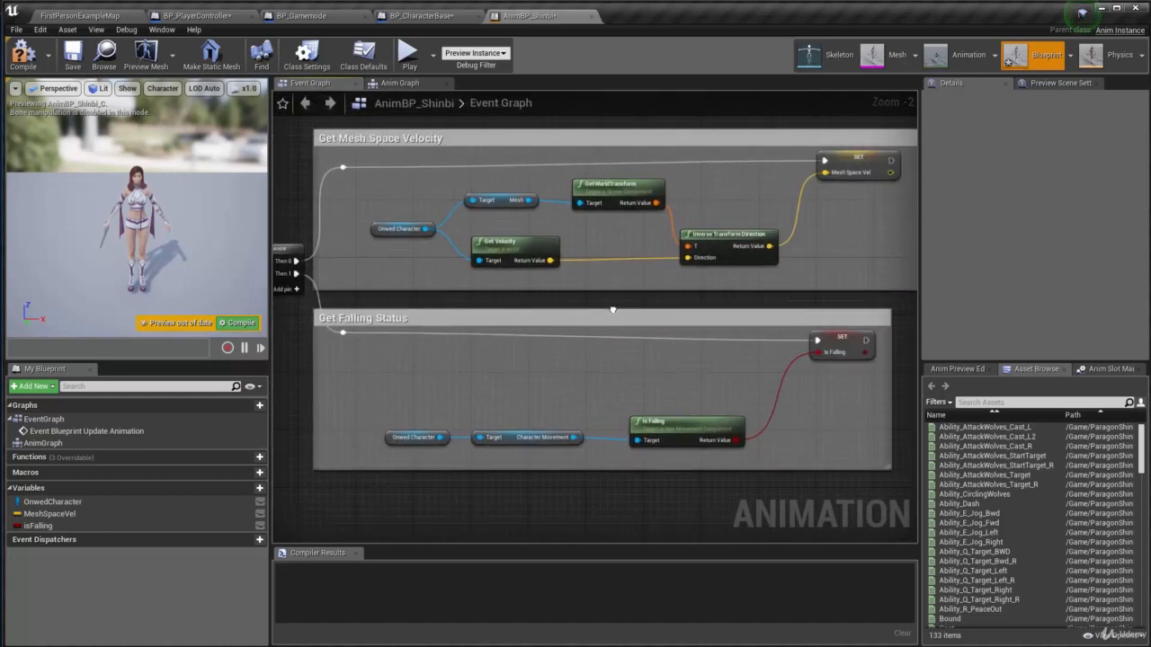
{"action": "left_click", "coordinate": [22, 45]}
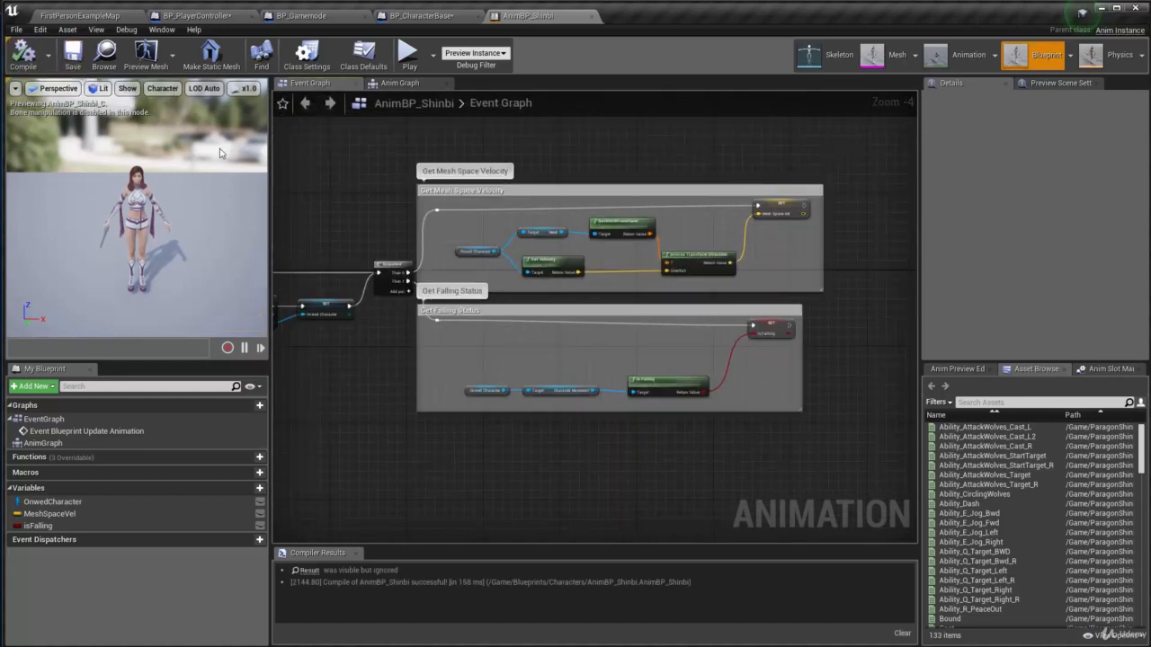